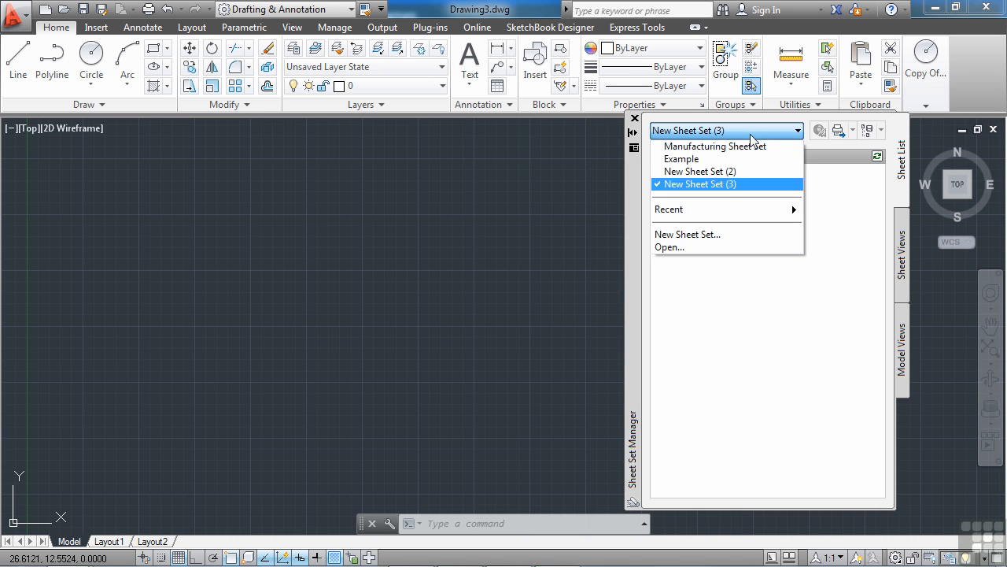
{"action": "mouse_move", "coordinate": [738, 131]}
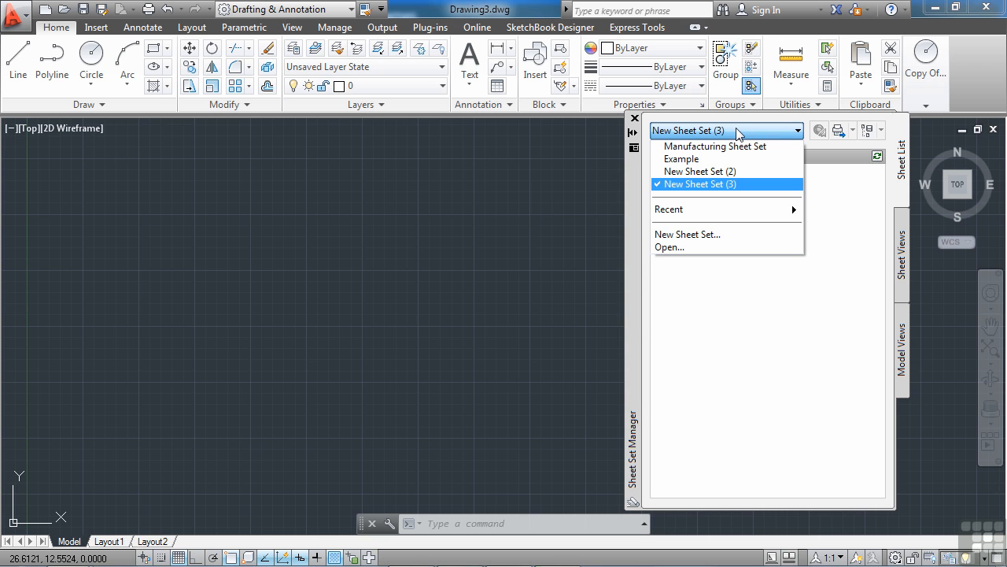
{"action": "mouse_move", "coordinate": [701, 235]}
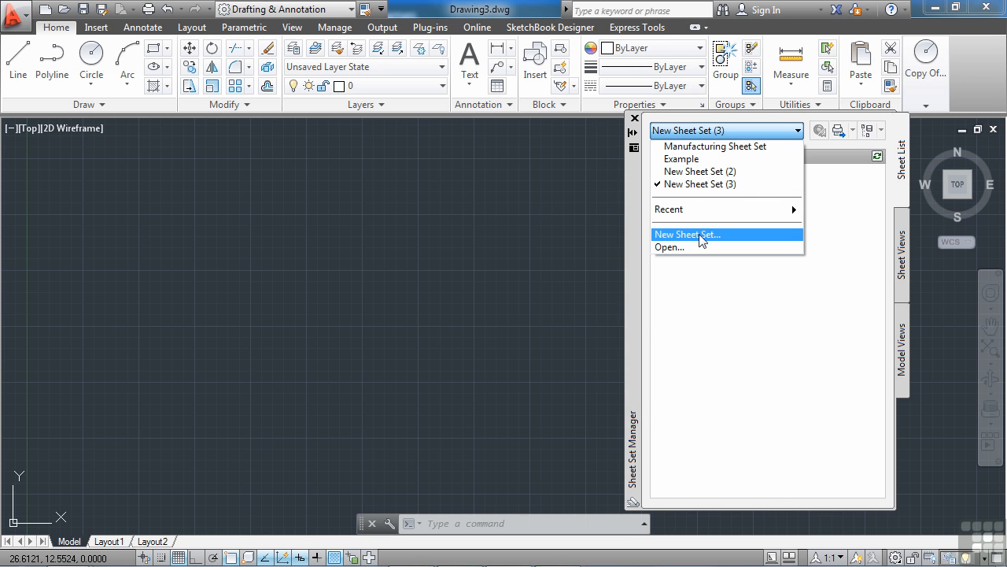
Start a new sheet set based on existing drawings, briefly comparing the example sheet set option
{"action": "left_click", "coordinate": [687, 233]}
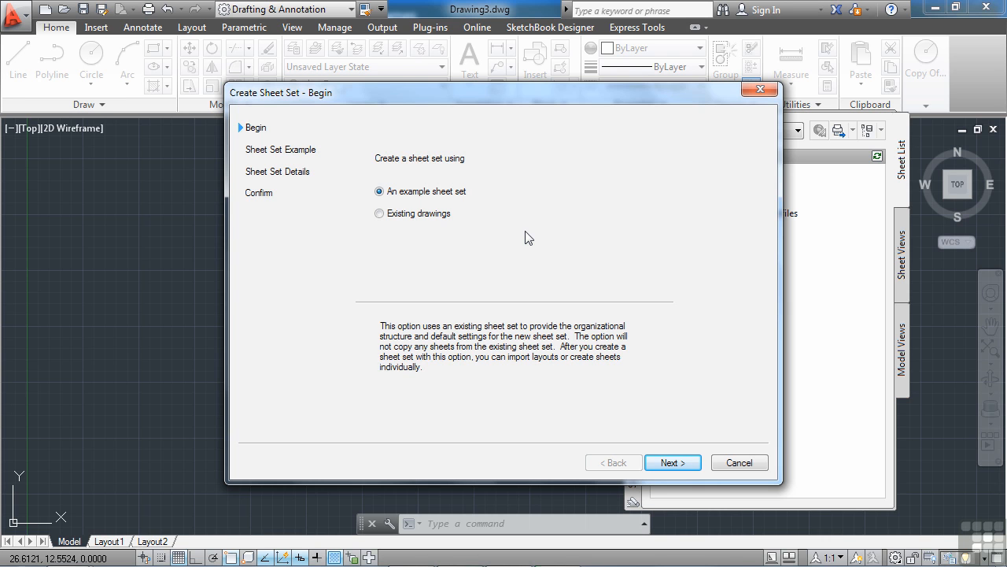
{"action": "mouse_move", "coordinate": [432, 229]}
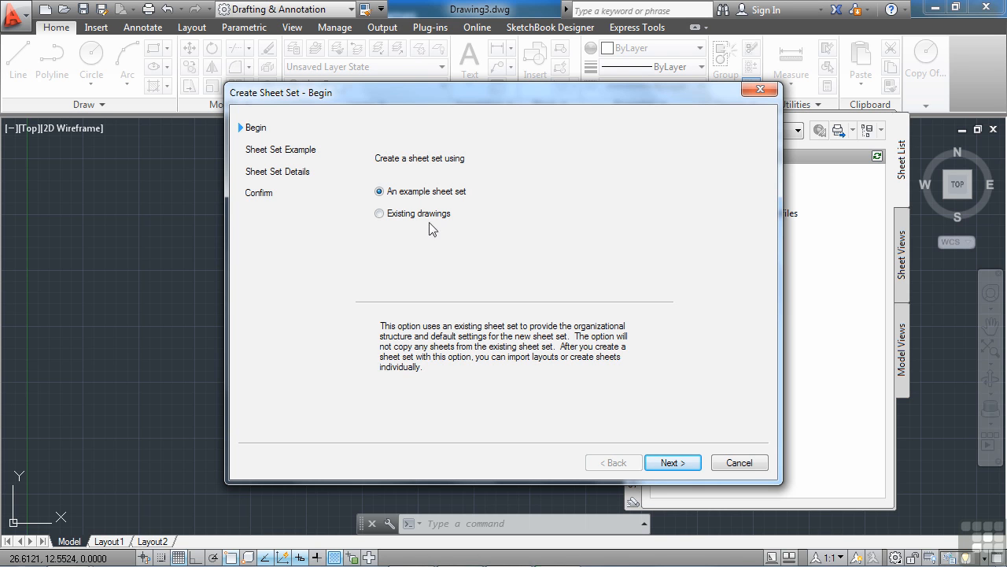
{"action": "left_click", "coordinate": [379, 213]}
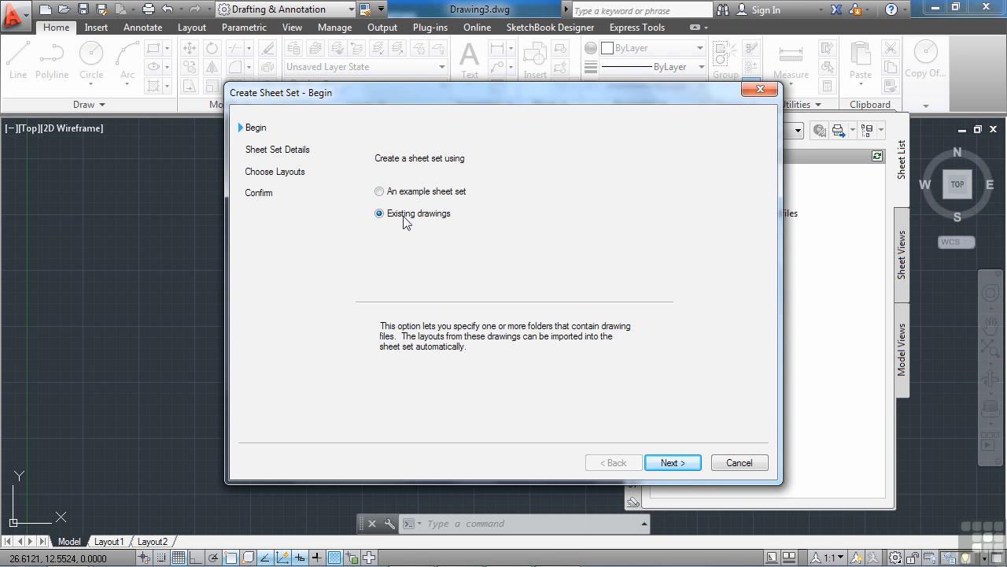
{"action": "mouse_move", "coordinate": [471, 273]}
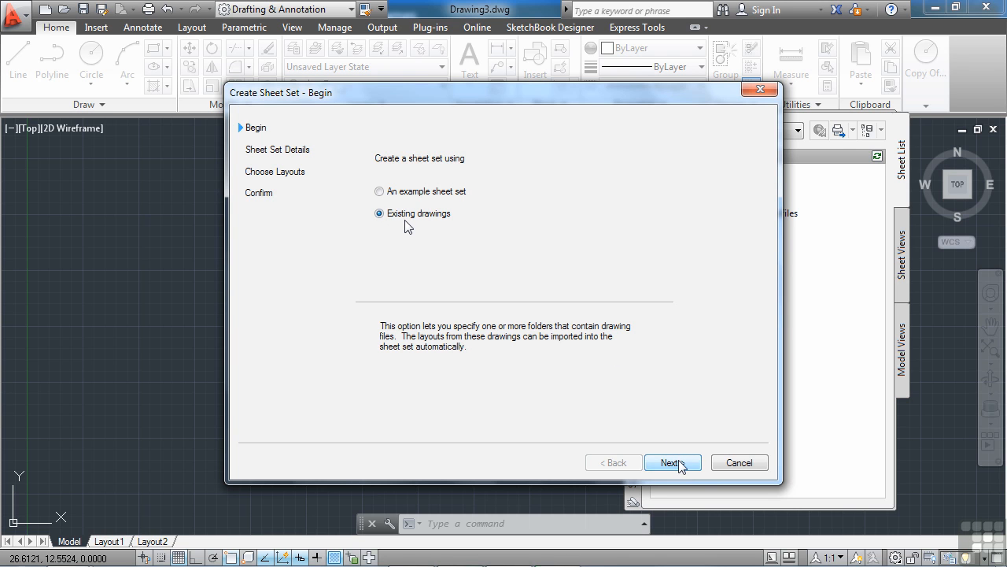
{"action": "mouse_move", "coordinate": [492, 227]}
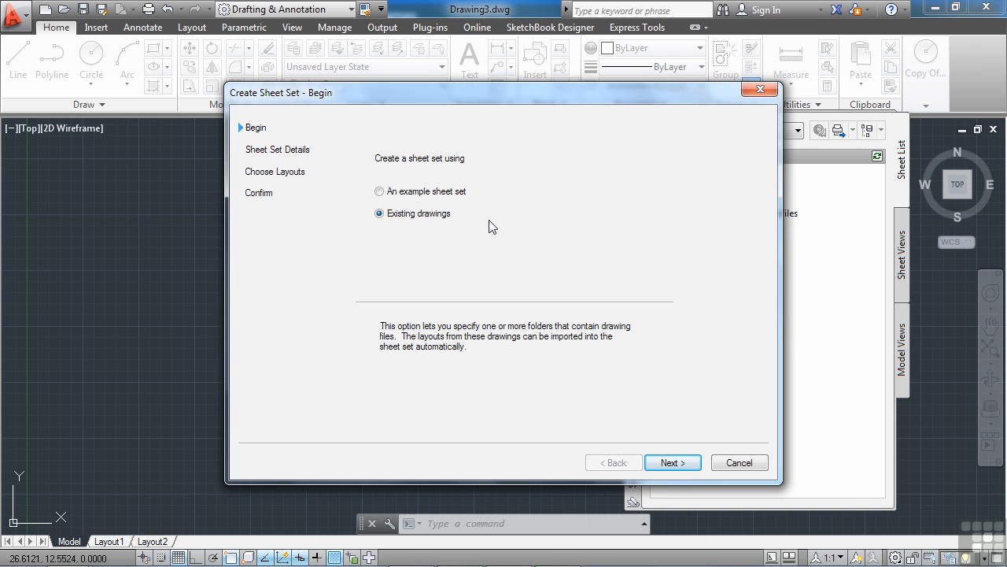
{"action": "mouse_move", "coordinate": [462, 240]}
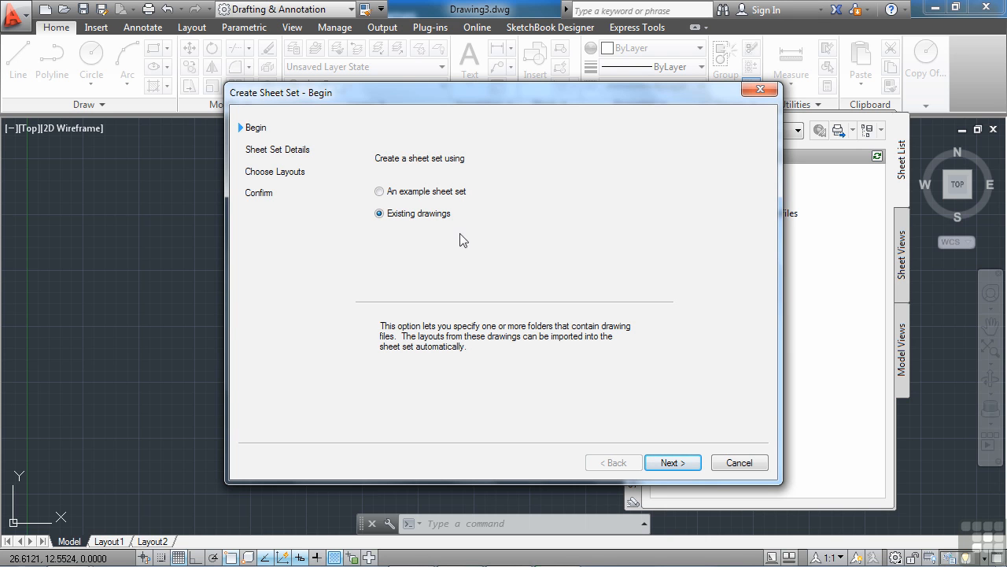
{"action": "left_click", "coordinate": [379, 191]}
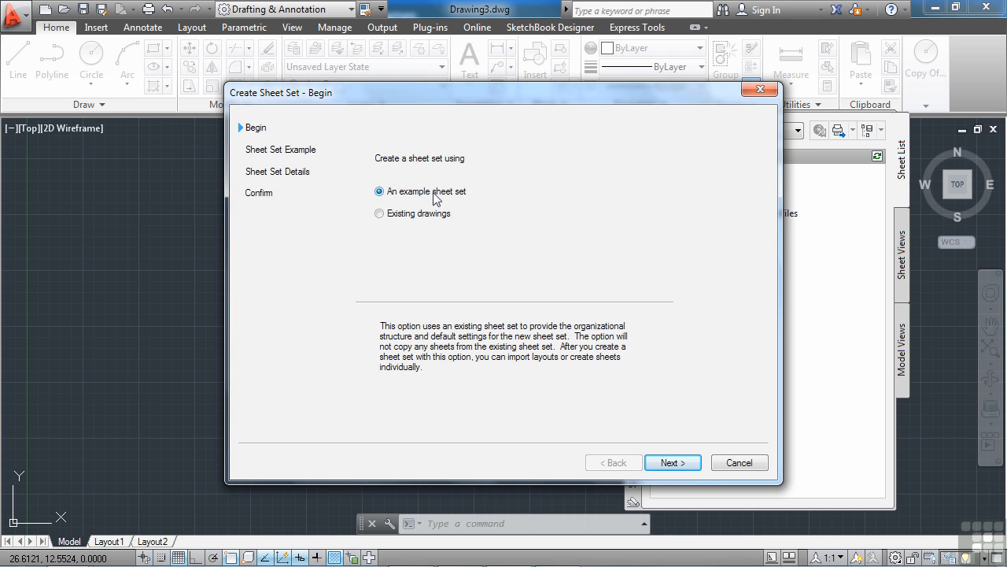
{"action": "mouse_move", "coordinate": [640, 353]}
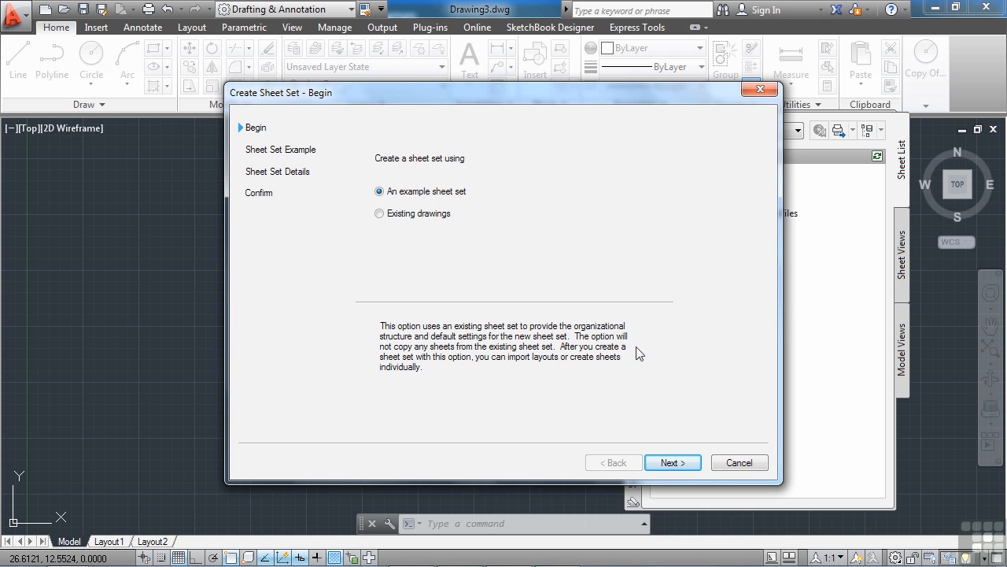
{"action": "mouse_move", "coordinate": [667, 360]}
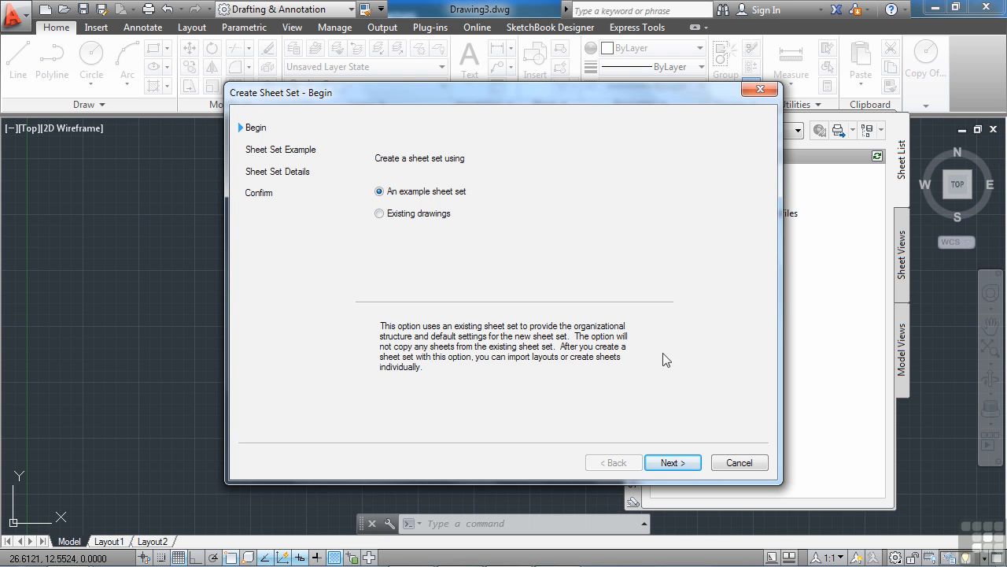
{"action": "left_click", "coordinate": [380, 213]}
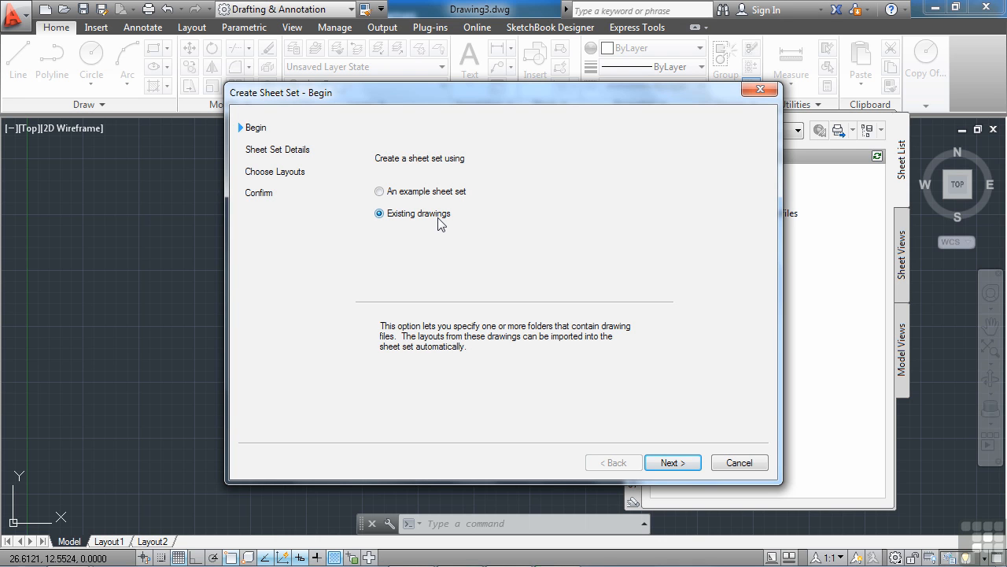
{"action": "mouse_move", "coordinate": [475, 233]}
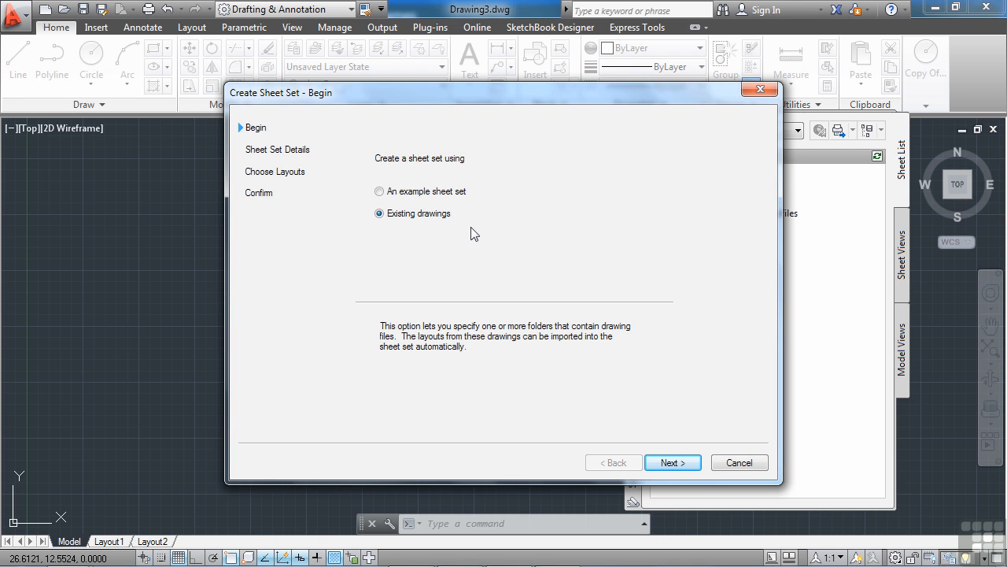
{"action": "mouse_move", "coordinate": [470, 226]}
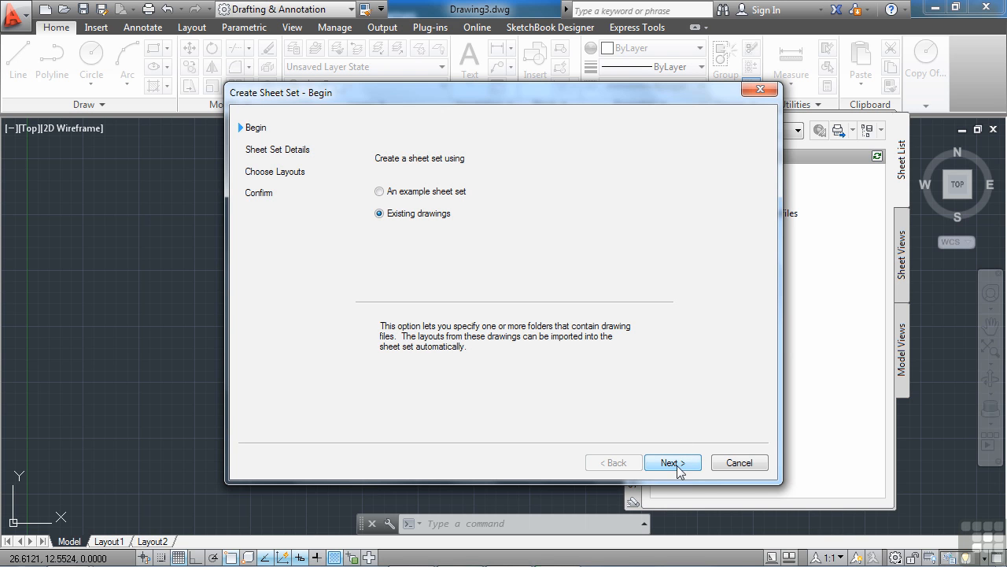
On the Sheet Set Details page, name the sheet set 'Blank and Insert files'
{"action": "left_click", "coordinate": [672, 462]}
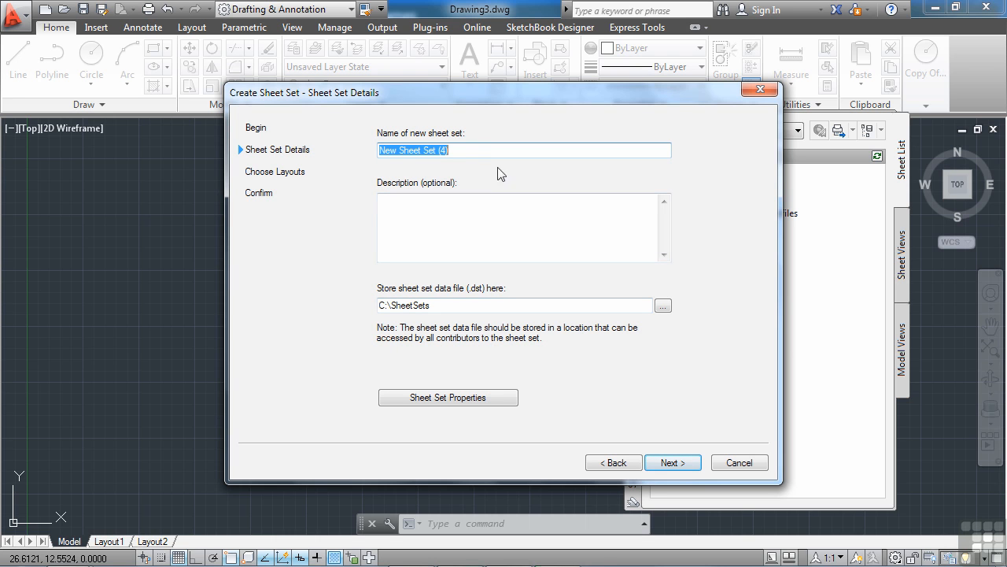
{"action": "mouse_move", "coordinate": [483, 150]}
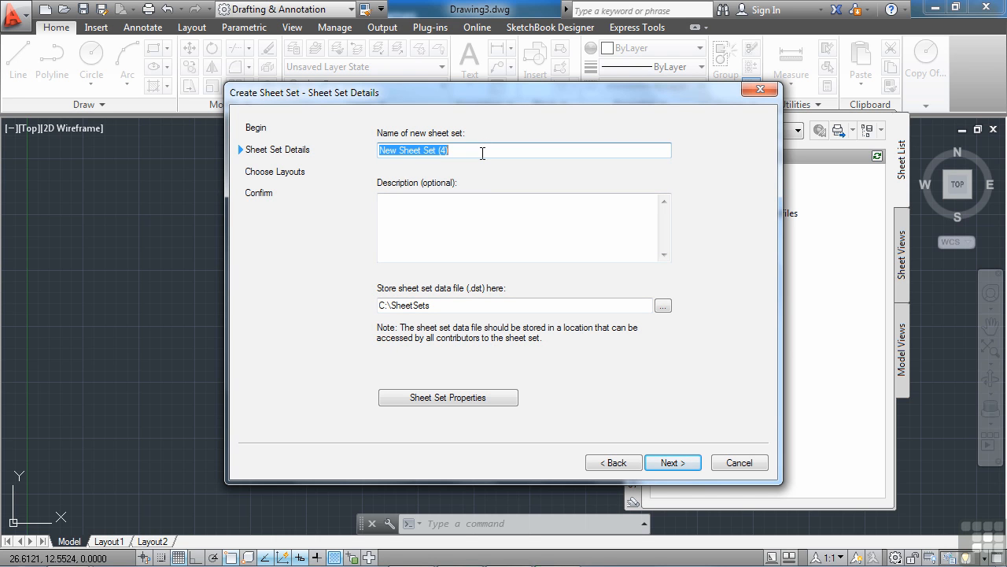
{"action": "type", "text": "Blank"}
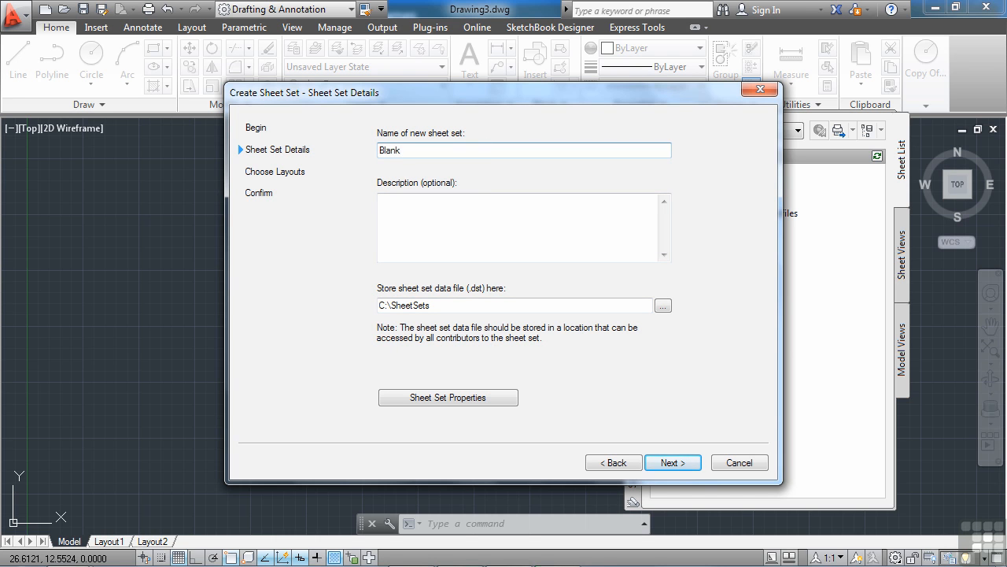
{"action": "type", "text": "and I"}
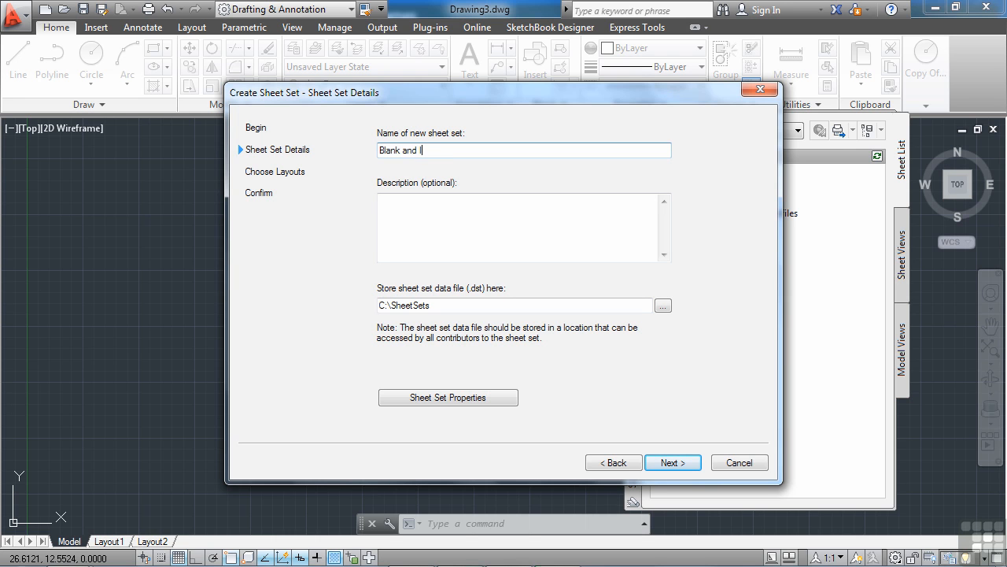
{"action": "type", "text": "nsert files"}
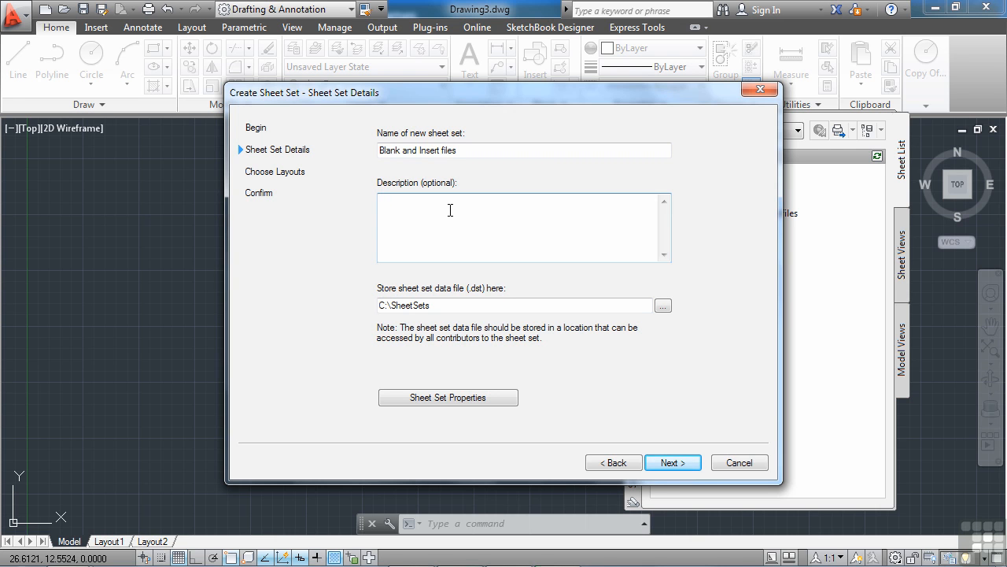
{"action": "mouse_move", "coordinate": [518, 274]}
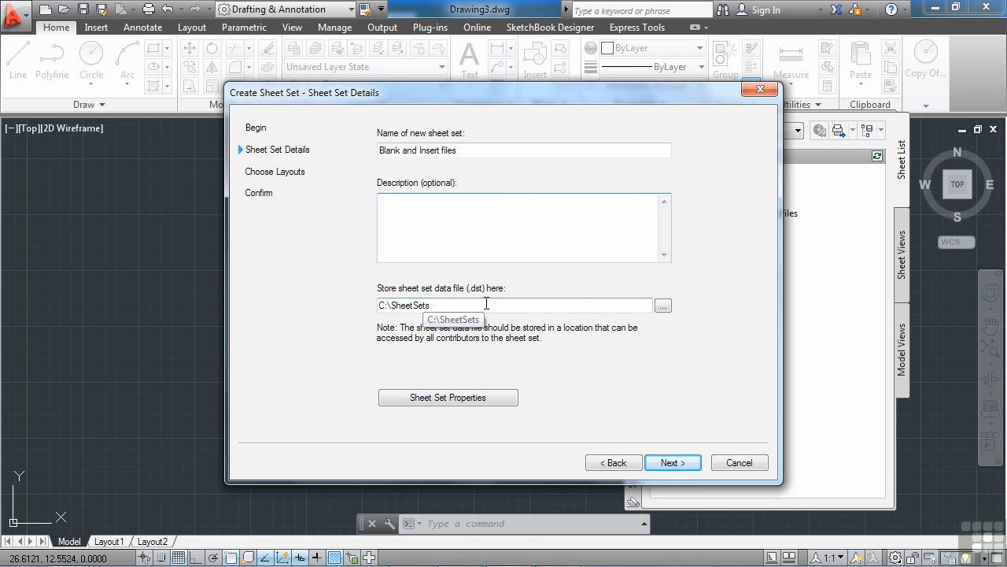
{"action": "left_click", "coordinate": [663, 306]}
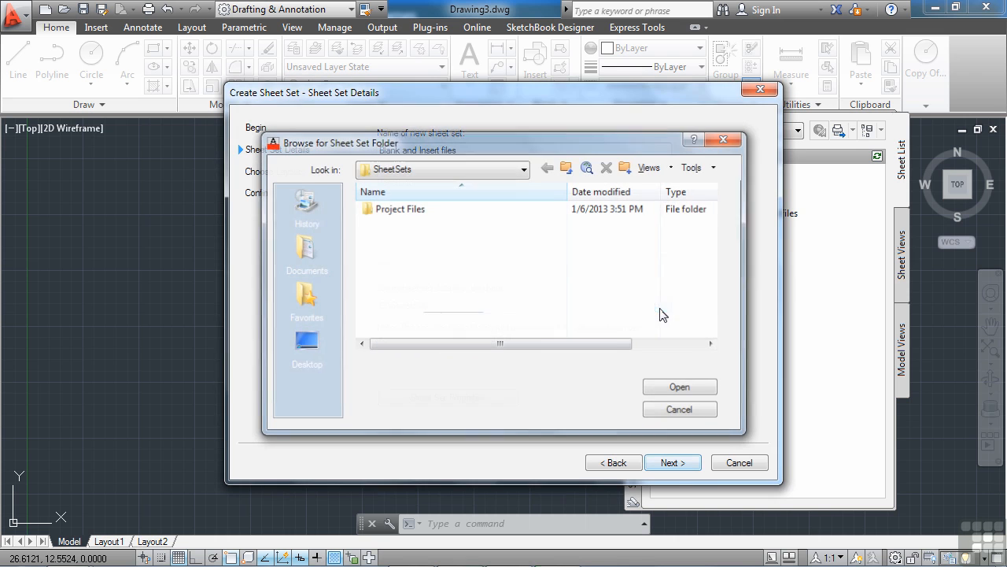
{"action": "left_click", "coordinate": [523, 168]}
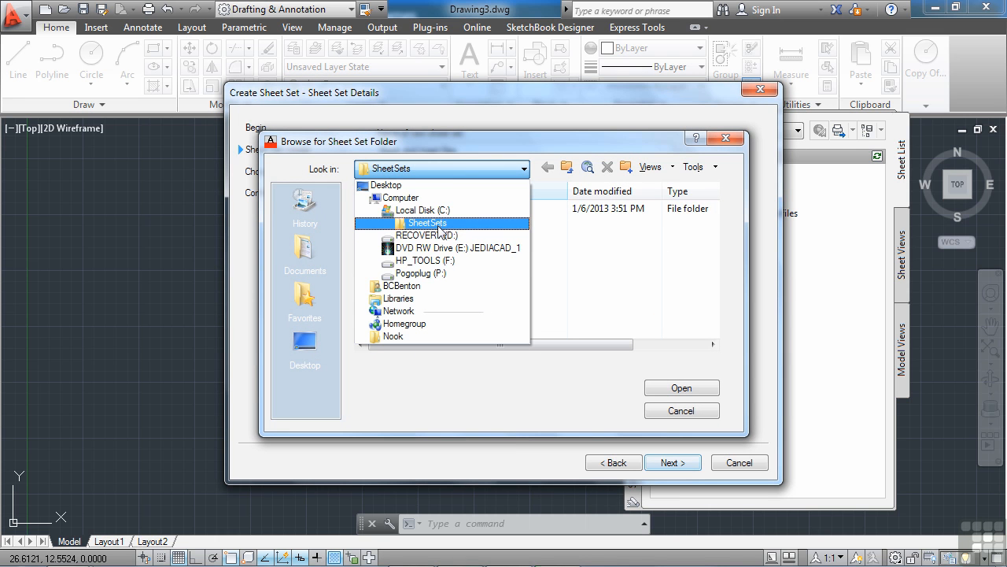
{"action": "left_click", "coordinate": [426, 223]}
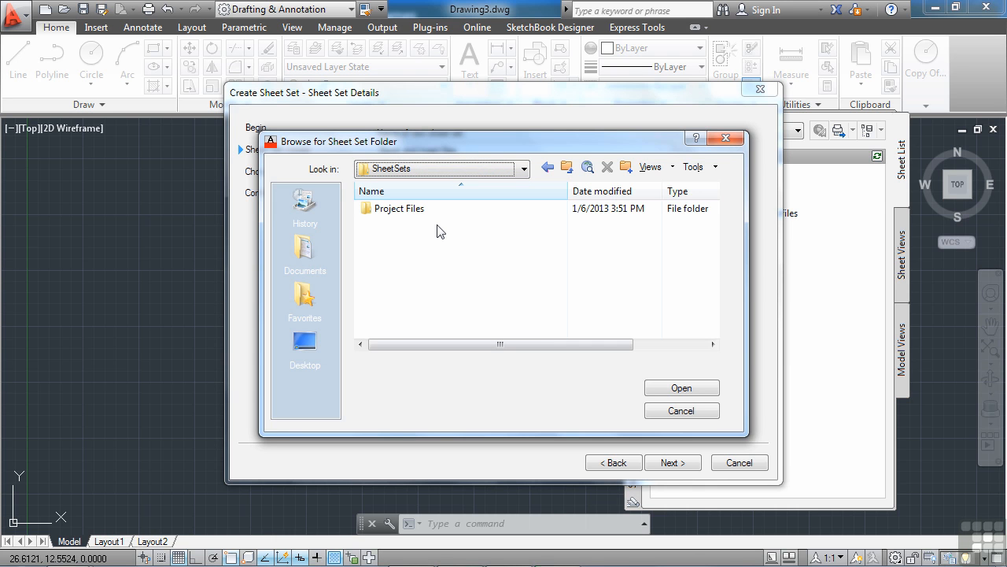
{"action": "mouse_move", "coordinate": [438, 252]}
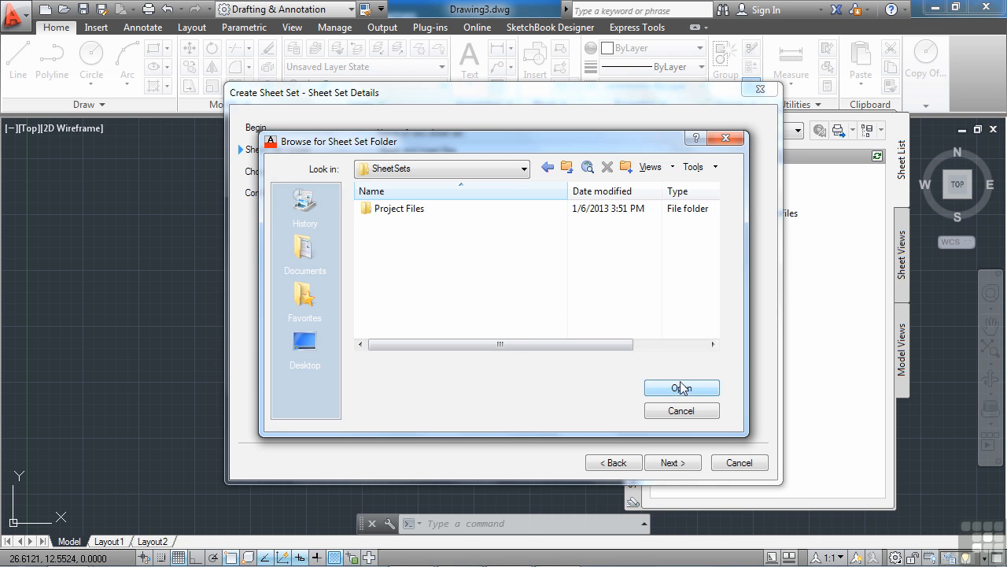
{"action": "left_click", "coordinate": [681, 387]}
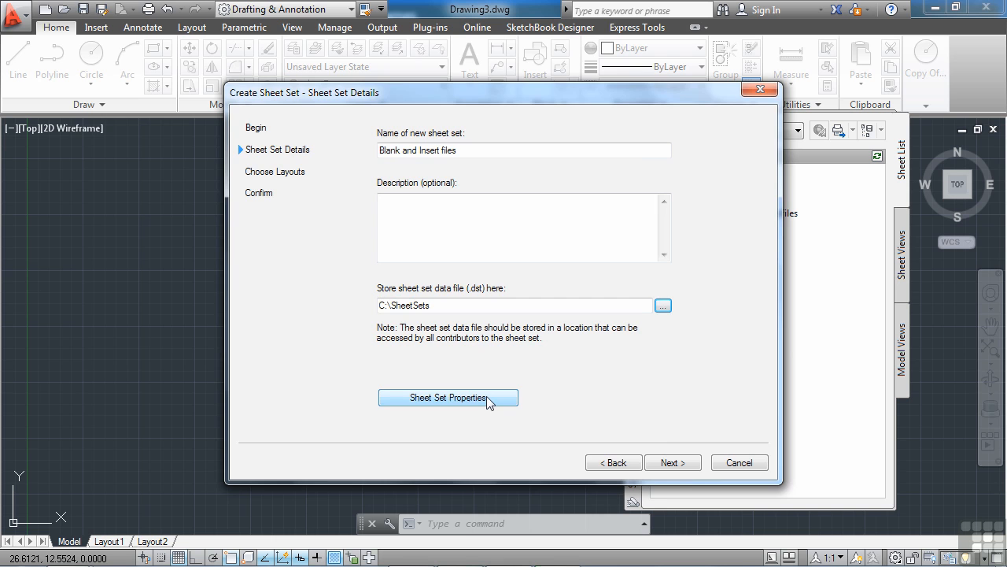
In Sheet Set Properties, enter project number 12345 and project name 'Blank'
{"action": "left_click", "coordinate": [448, 397]}
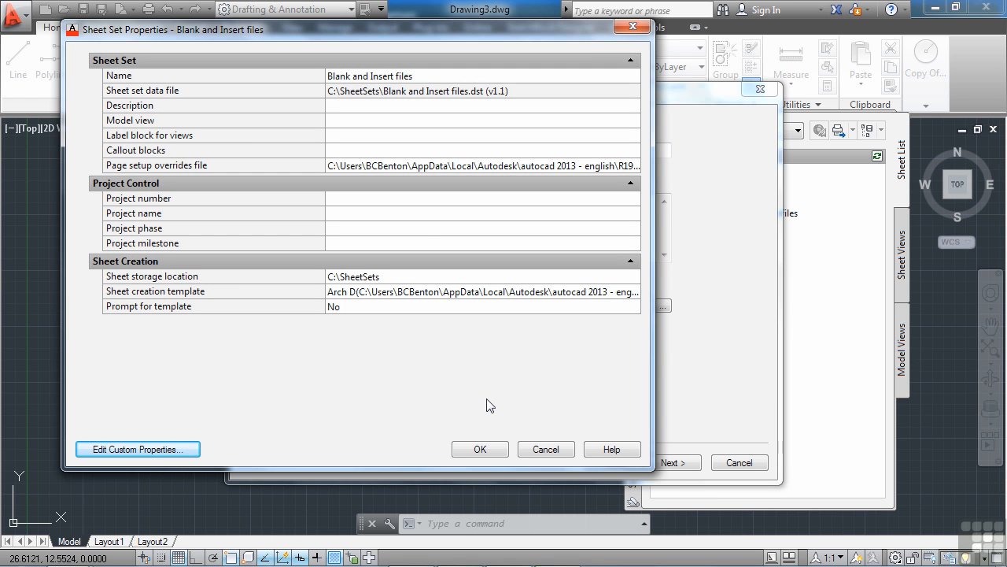
{"action": "mouse_move", "coordinate": [374, 196]}
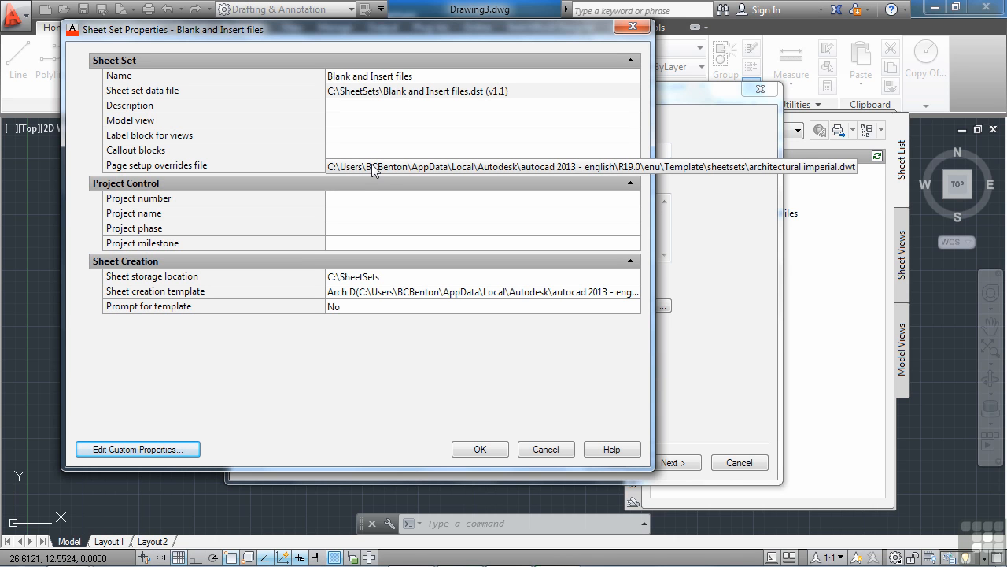
{"action": "mouse_move", "coordinate": [765, 175]}
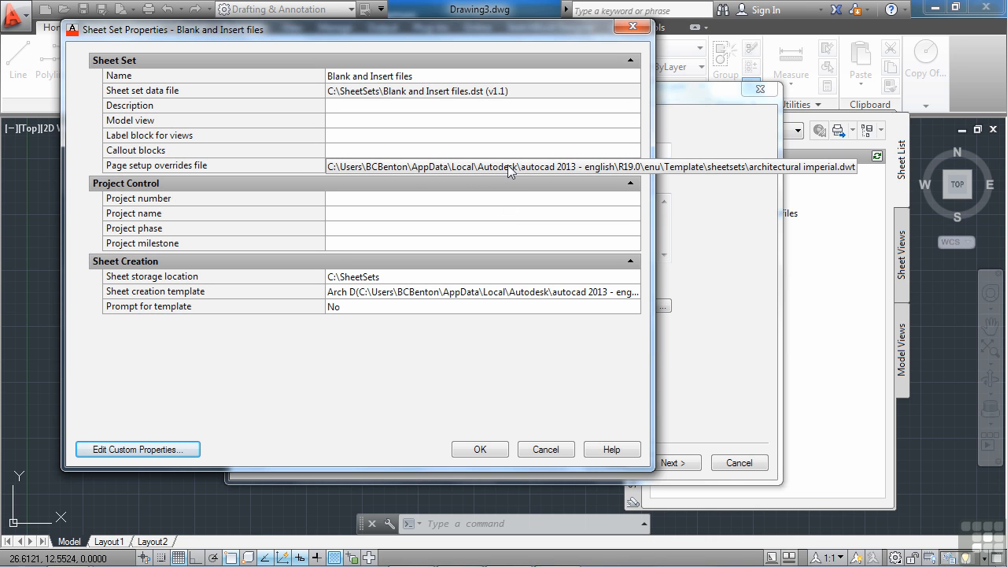
{"action": "mouse_move", "coordinate": [511, 237]}
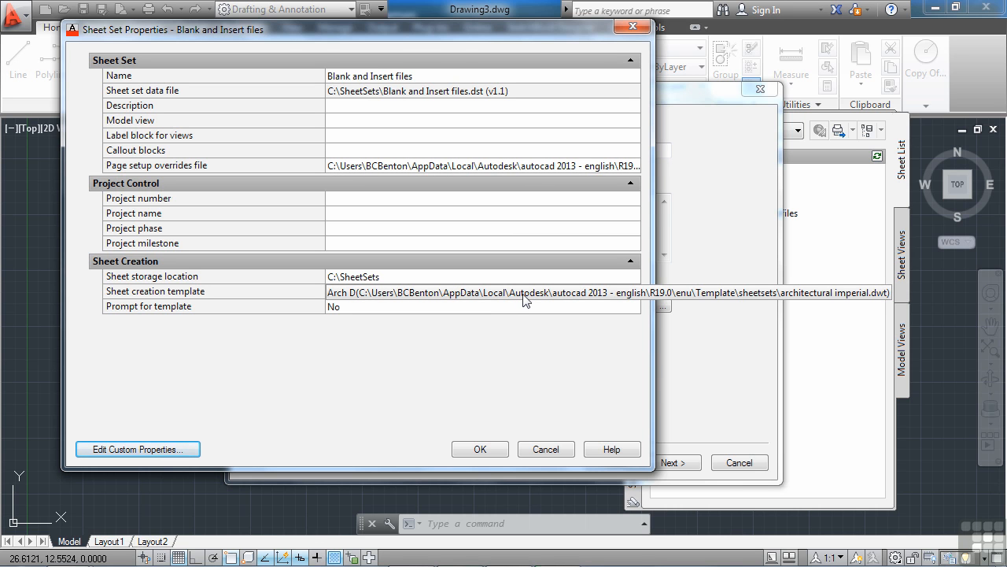
{"action": "mouse_move", "coordinate": [488, 298]}
{"action": "type", "text": "12"}
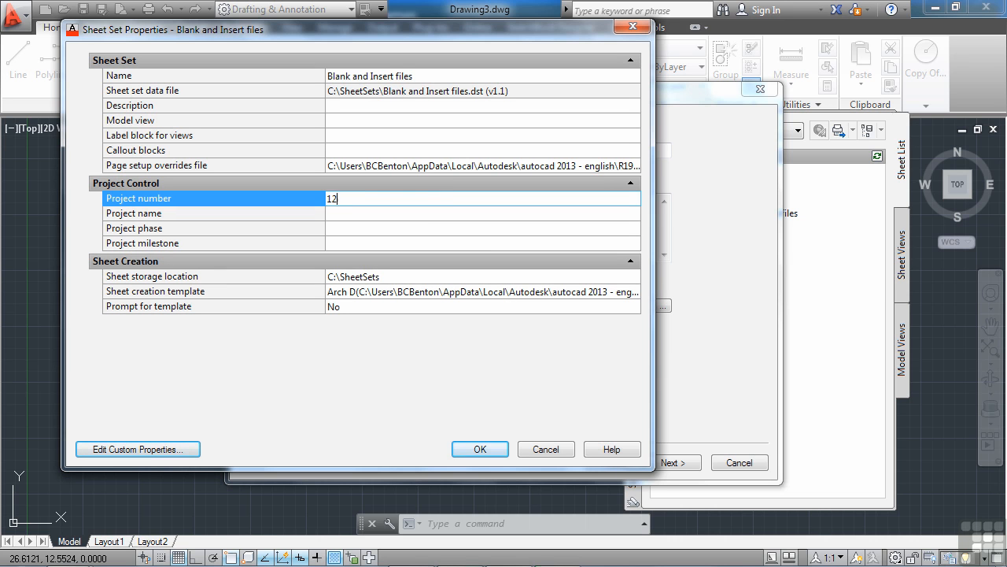
{"action": "type", "text": "345"}
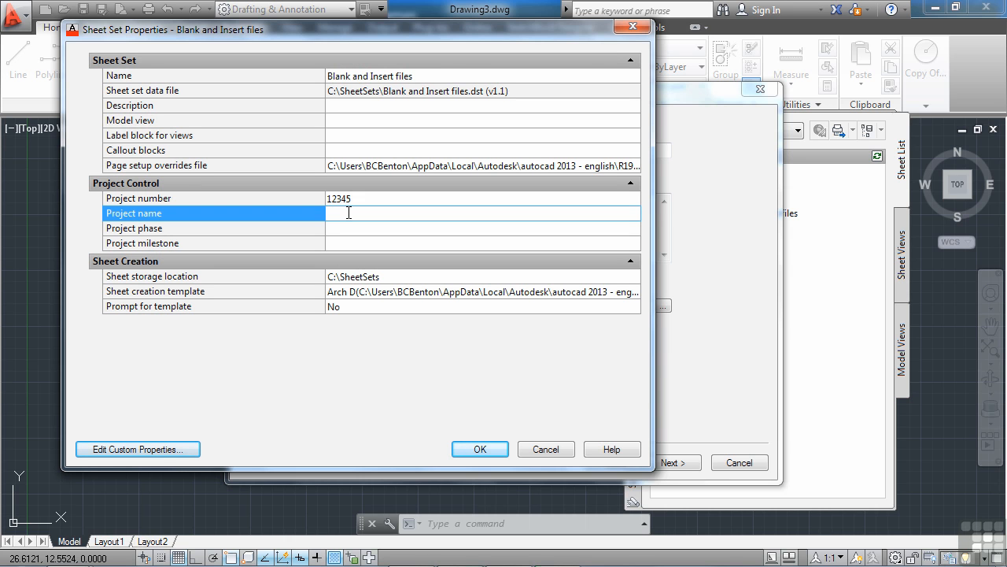
{"action": "type", "text": "B"}
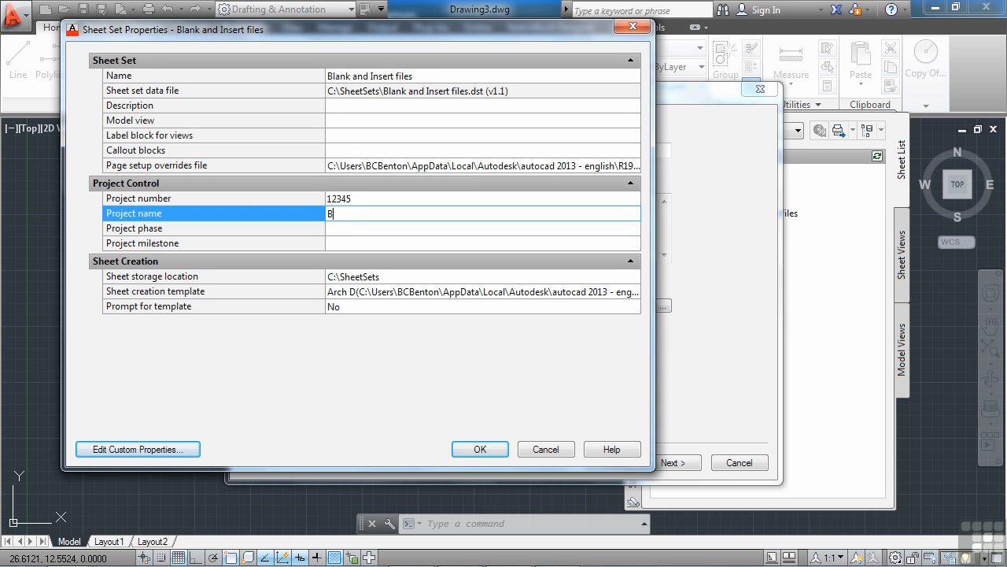
{"action": "type", "text": "lank"}
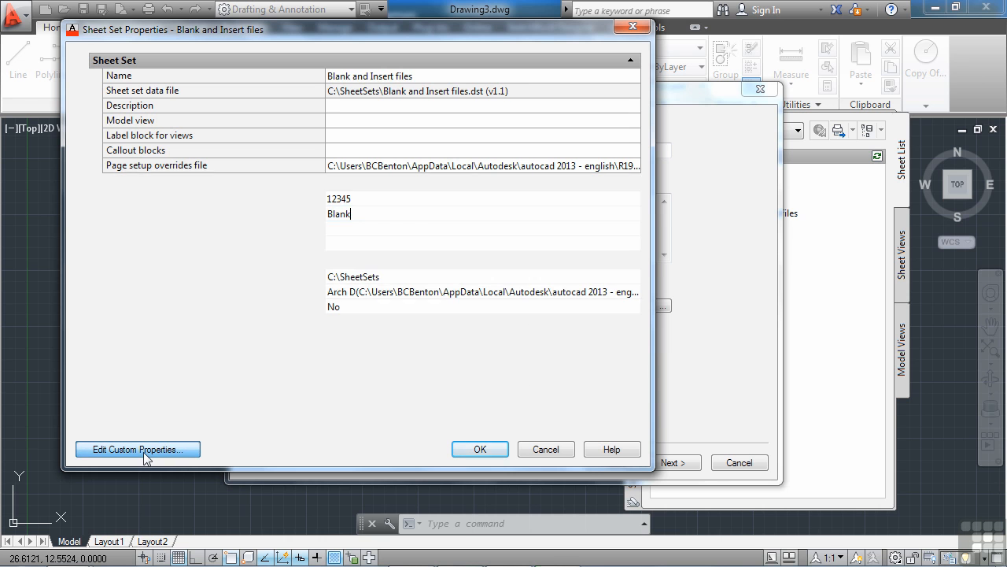
Add a sheet-set custom property 'Sheet Total' with value 5 and accept the properties dialogs
{"action": "left_click", "coordinate": [137, 449]}
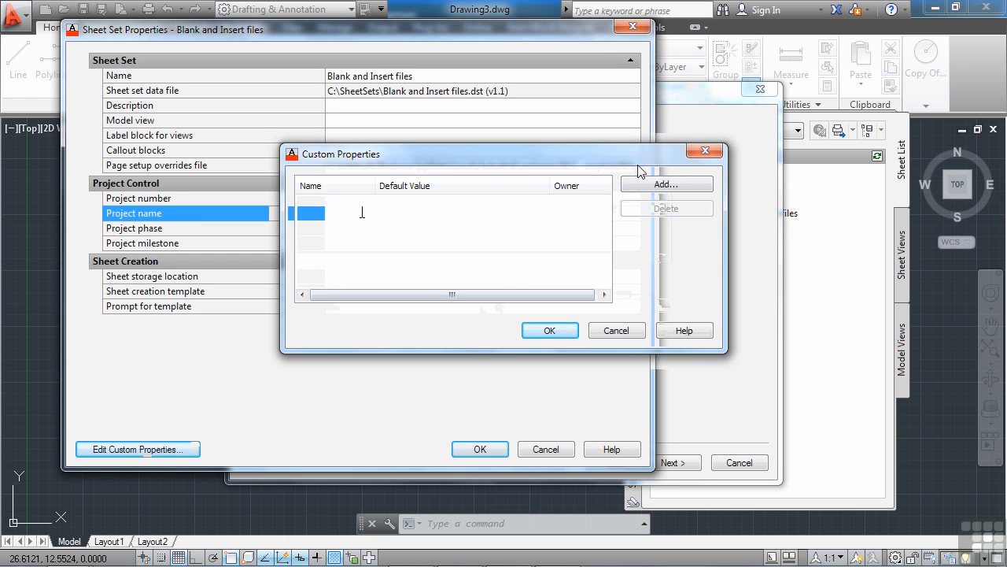
{"action": "left_click", "coordinate": [666, 184]}
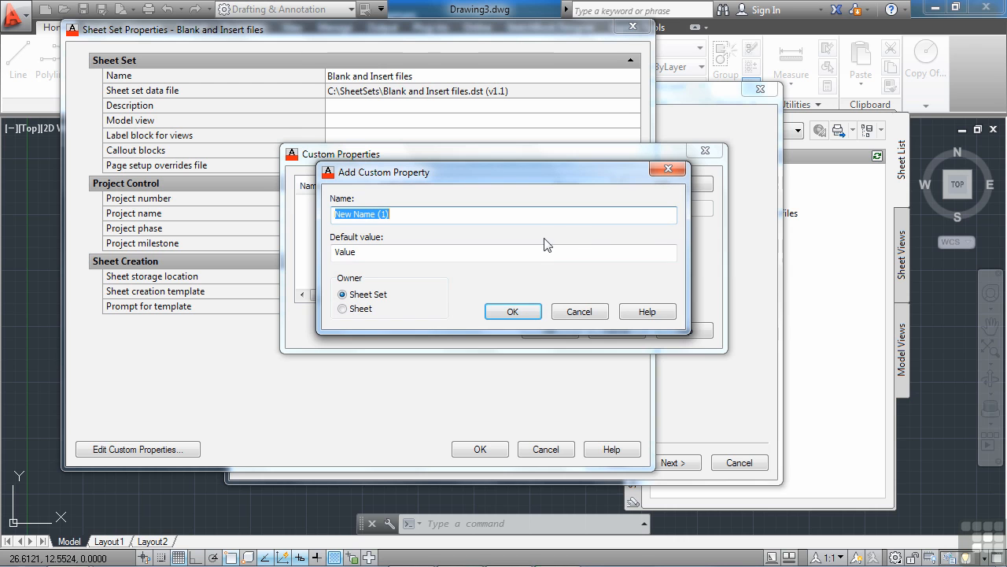
{"action": "type", "text": "Sheet Total"}
{"action": "left_click", "coordinate": [504, 253]}
{"action": "type", "text": "5"}
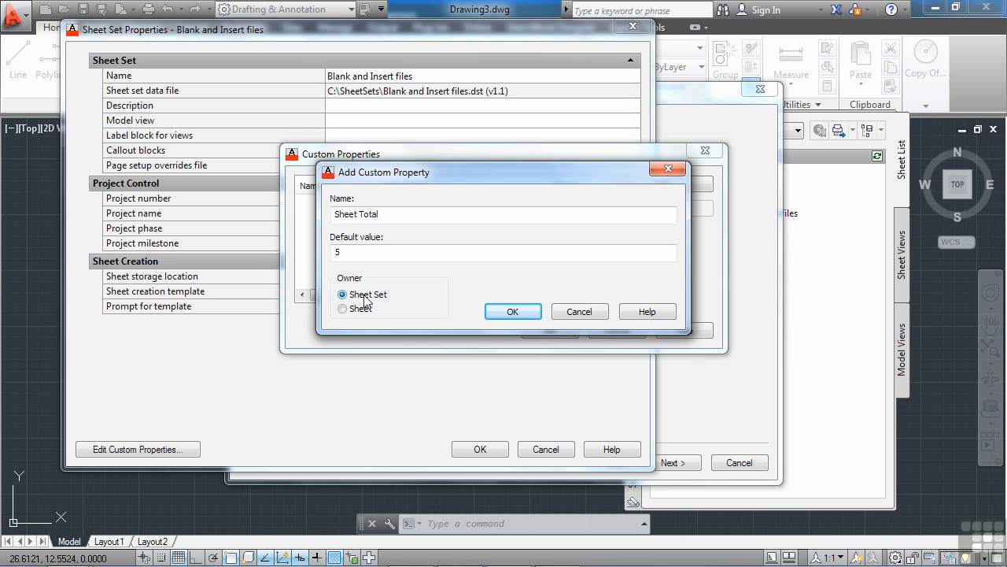
{"action": "left_click", "coordinate": [512, 310]}
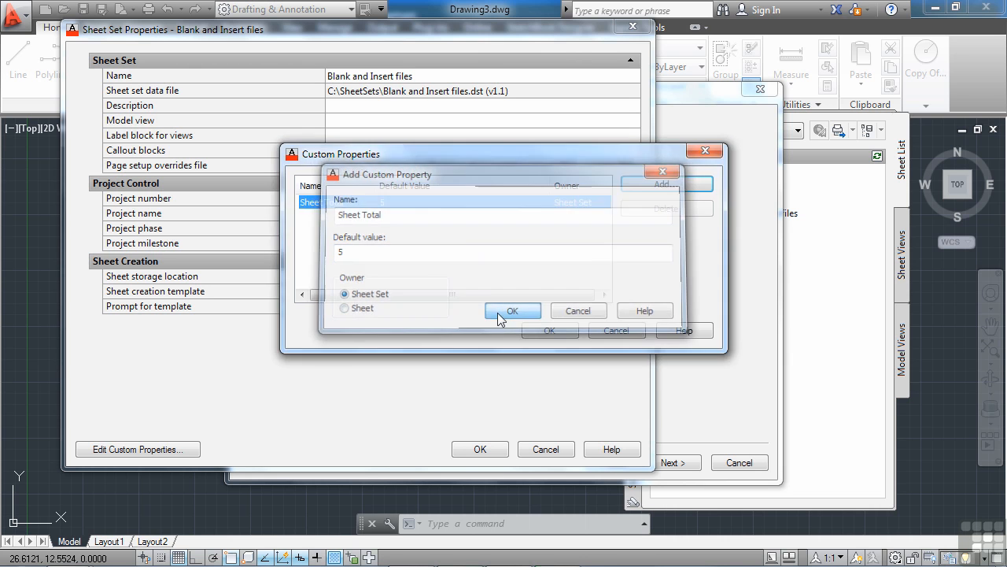
{"action": "left_click", "coordinate": [513, 311]}
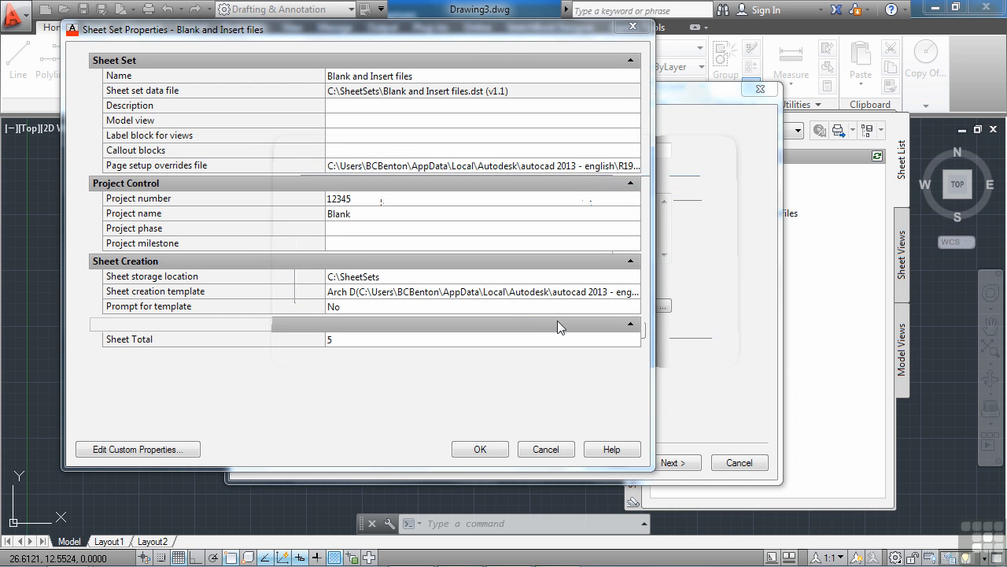
{"action": "left_click", "coordinate": [480, 449]}
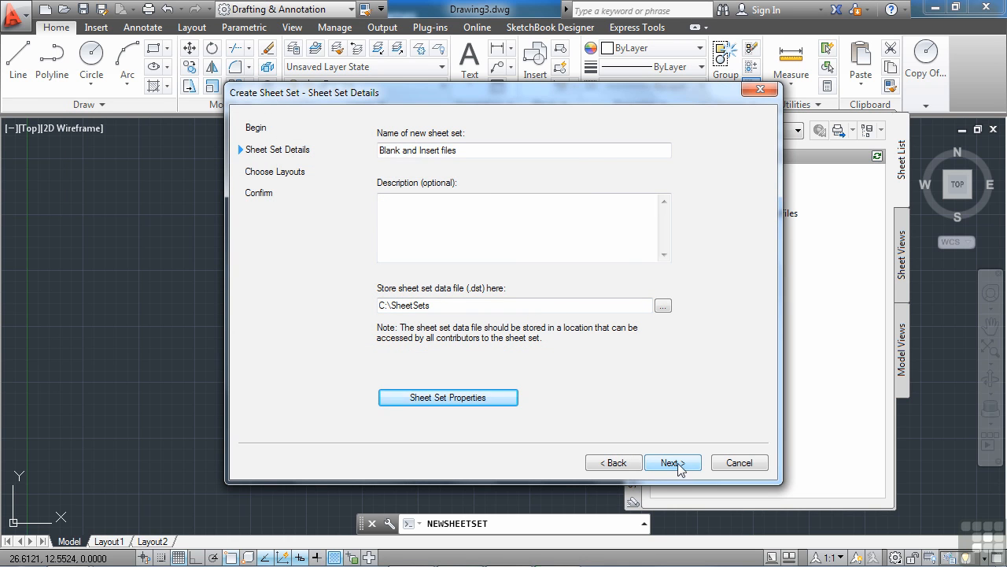
Advance the wizard to the Choose Layouts page
{"action": "left_click", "coordinate": [669, 462]}
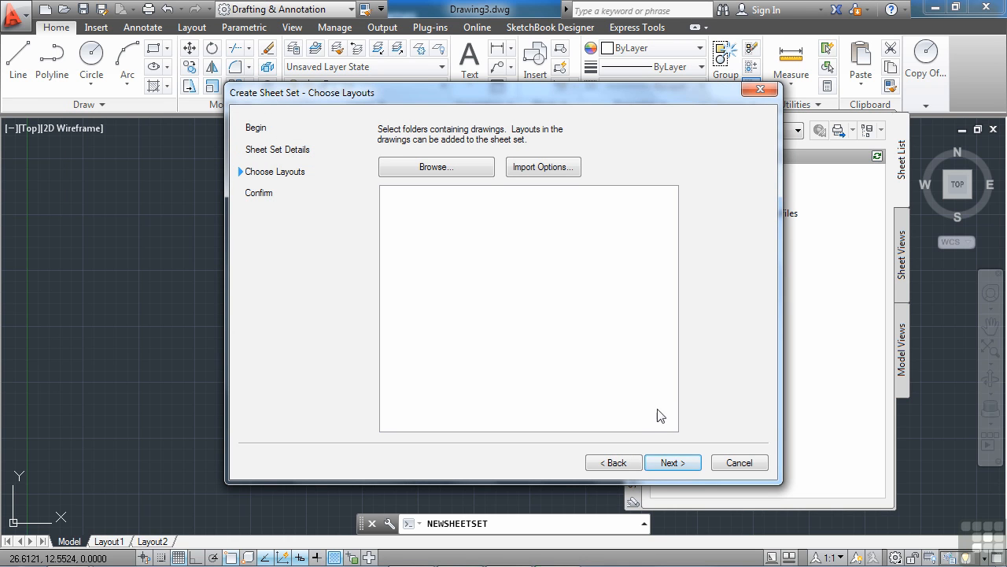
{"action": "left_click", "coordinate": [613, 462]}
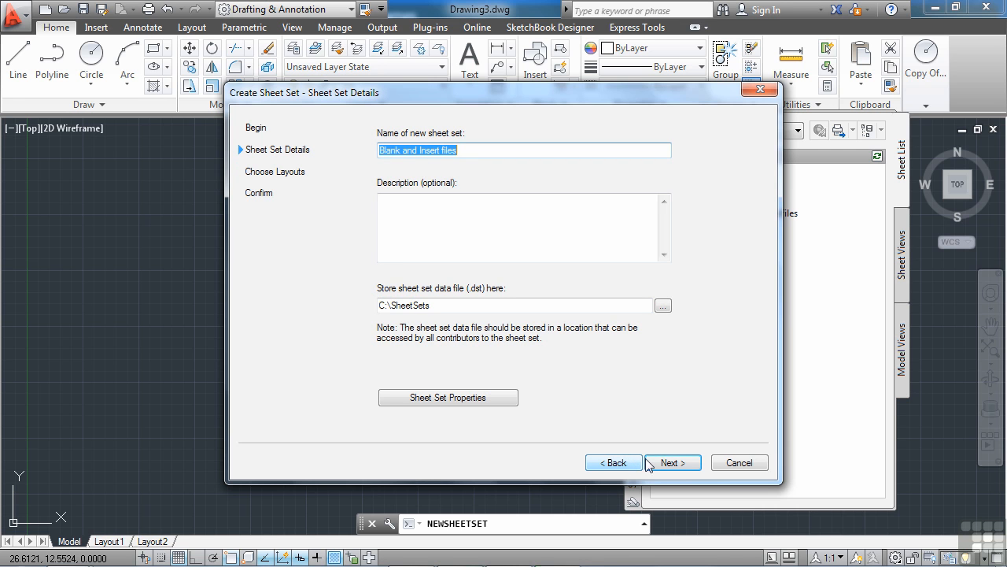
{"action": "left_click", "coordinate": [672, 462]}
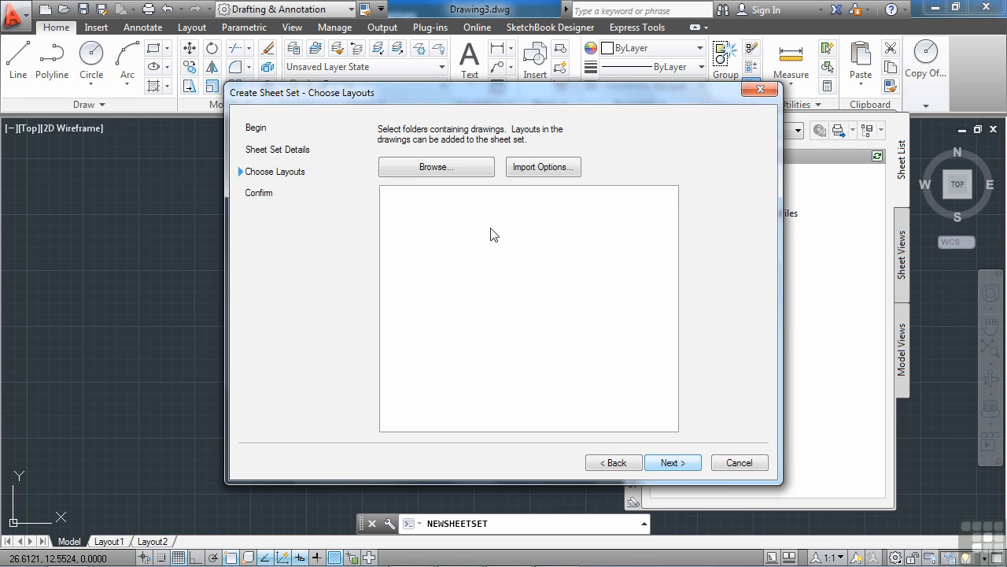
Load layouts from the SheetSets > Project Files > Example Files folder
{"action": "left_click", "coordinate": [436, 167]}
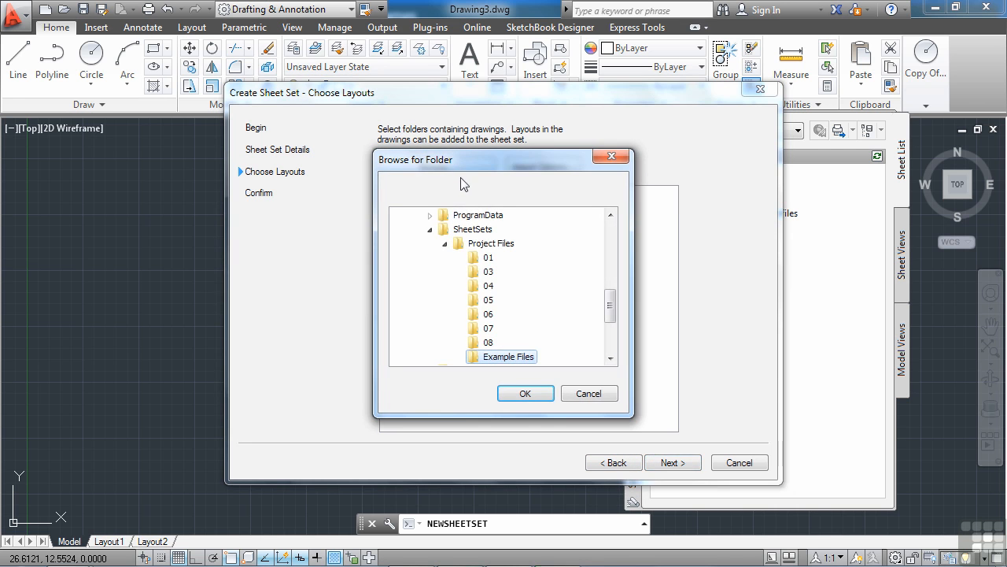
{"action": "left_click", "coordinate": [506, 357]}
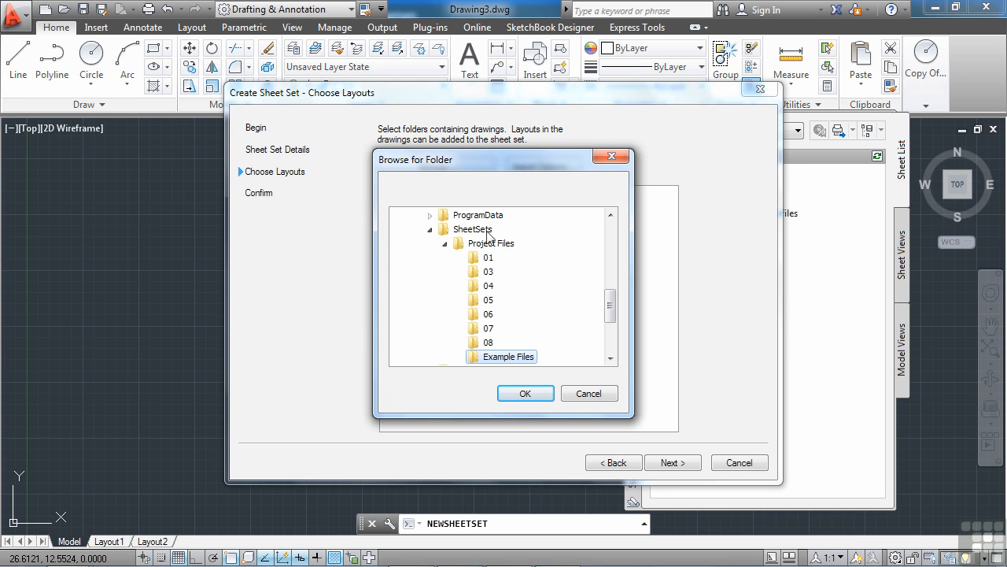
{"action": "mouse_move", "coordinate": [526, 393]}
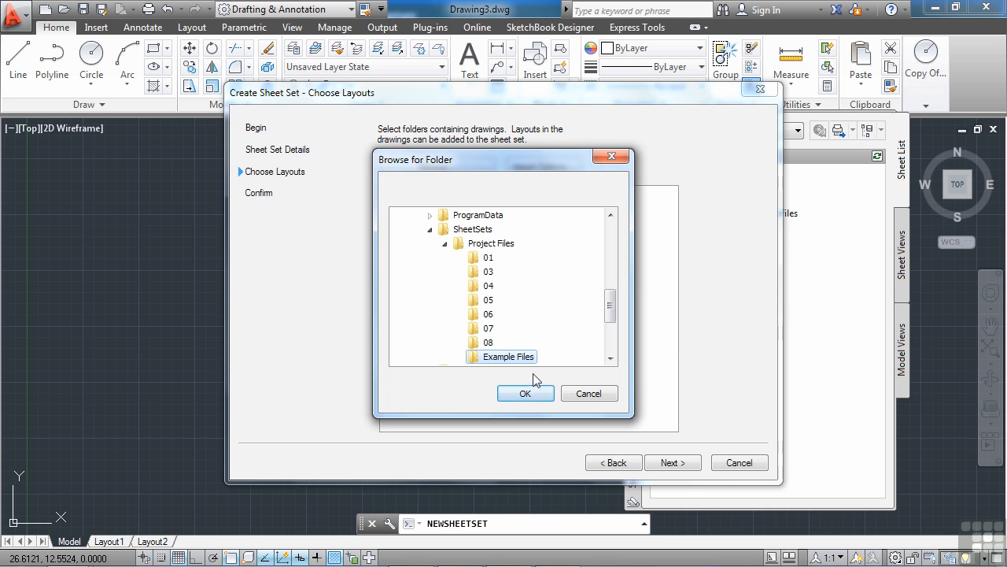
{"action": "left_click", "coordinate": [525, 393]}
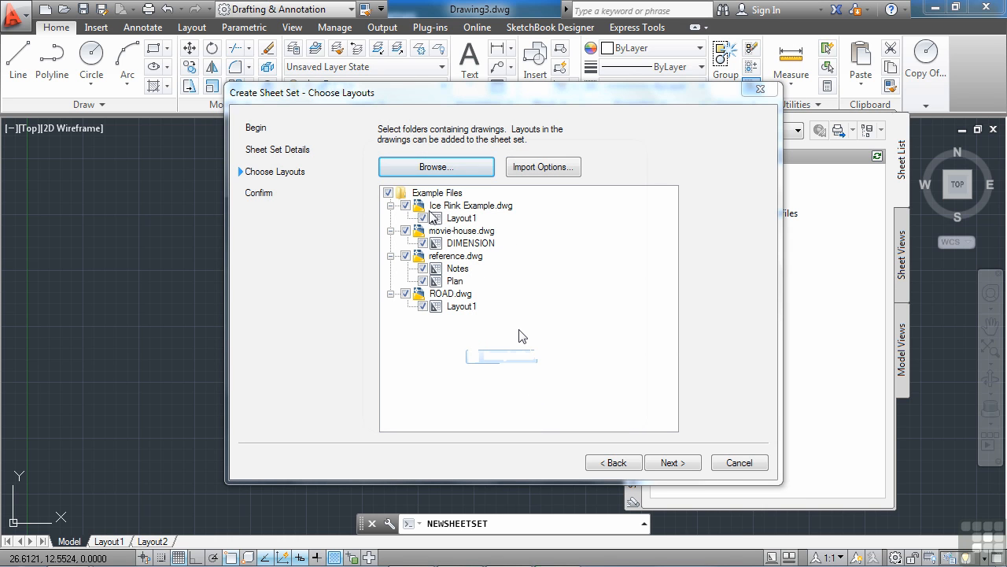
{"action": "mouse_move", "coordinate": [440, 325]}
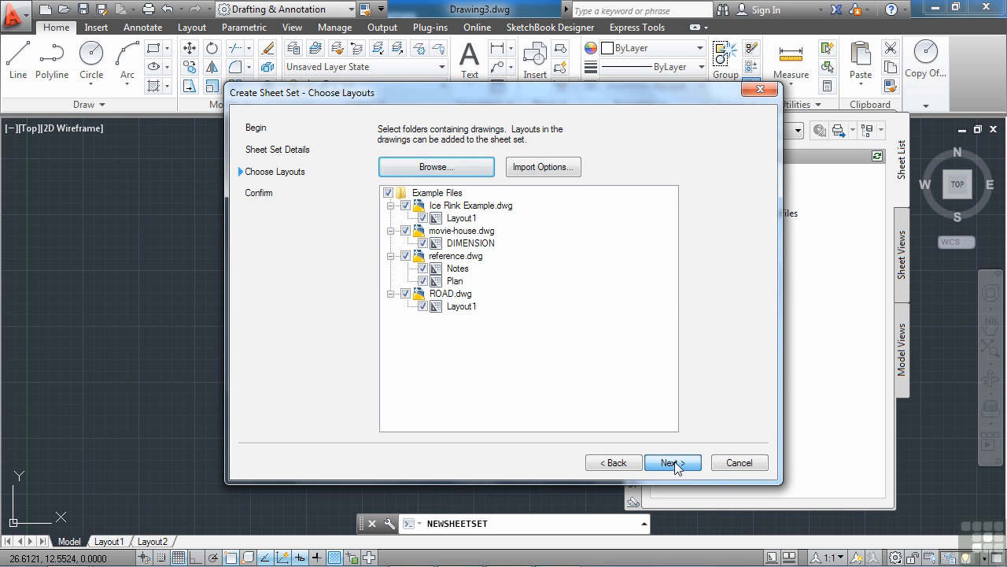
Review the Confirm summary of five sheets, stepping back and returning to it
{"action": "left_click", "coordinate": [672, 462]}
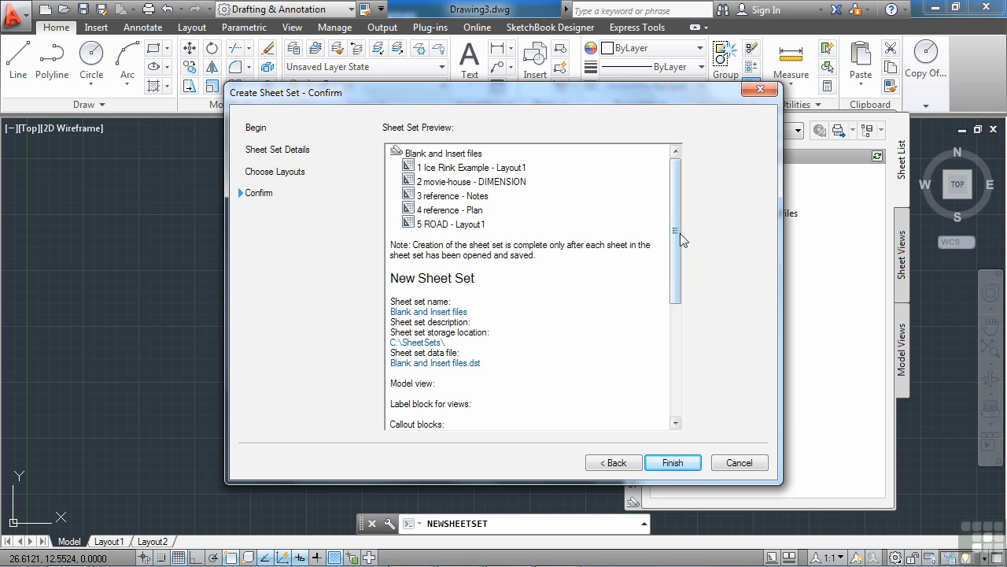
{"action": "scroll", "scroll_direction": "down", "scroll_amount": 3}
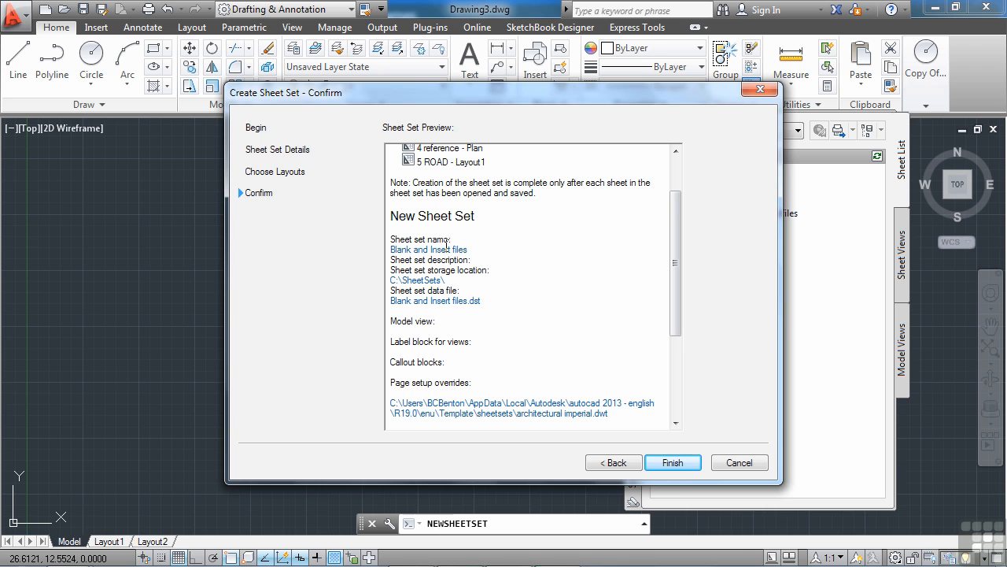
{"action": "mouse_move", "coordinate": [593, 325]}
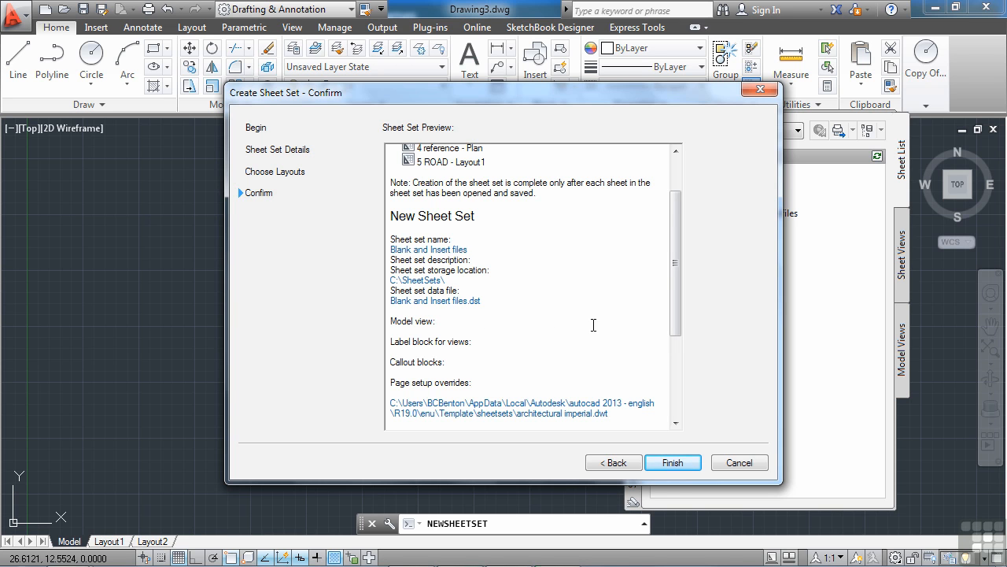
{"action": "mouse_move", "coordinate": [451, 282]}
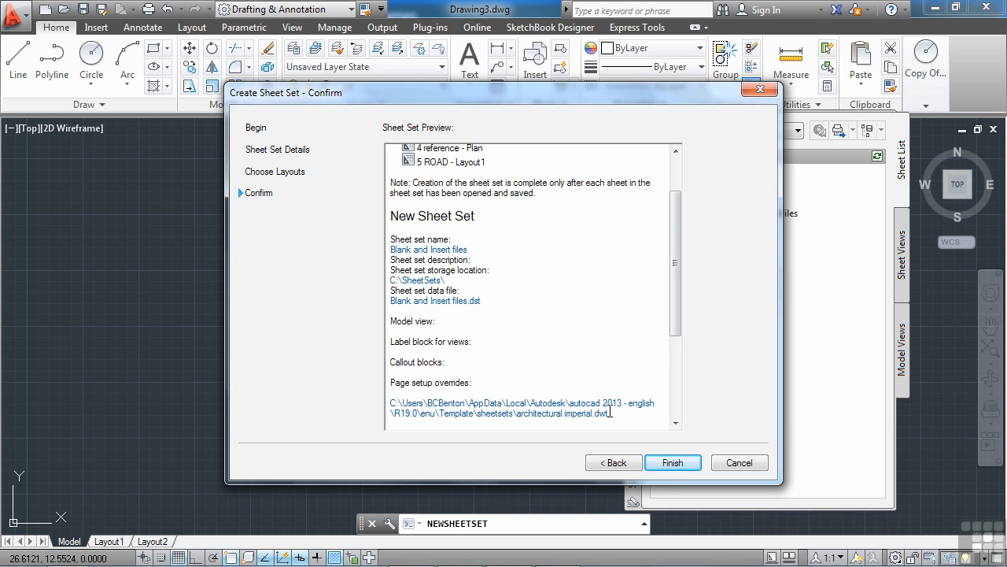
{"action": "left_click", "coordinate": [613, 462]}
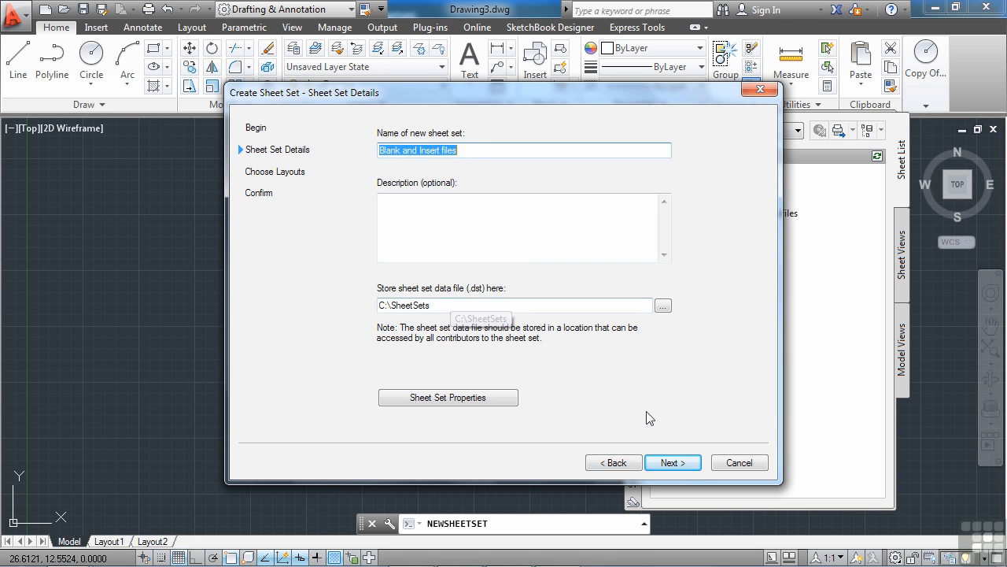
{"action": "left_click", "coordinate": [672, 462]}
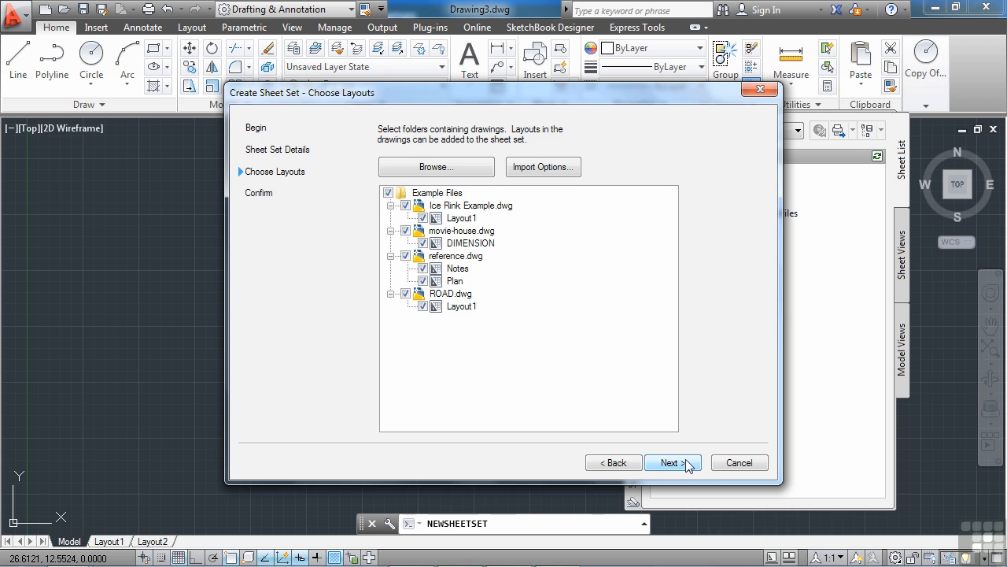
{"action": "left_click", "coordinate": [668, 462]}
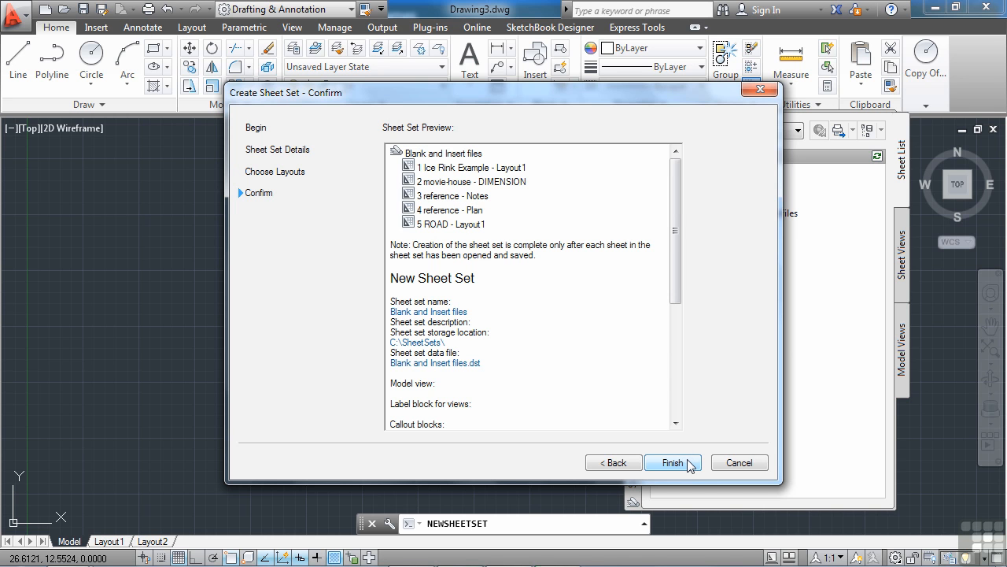
{"action": "mouse_move", "coordinate": [739, 462]}
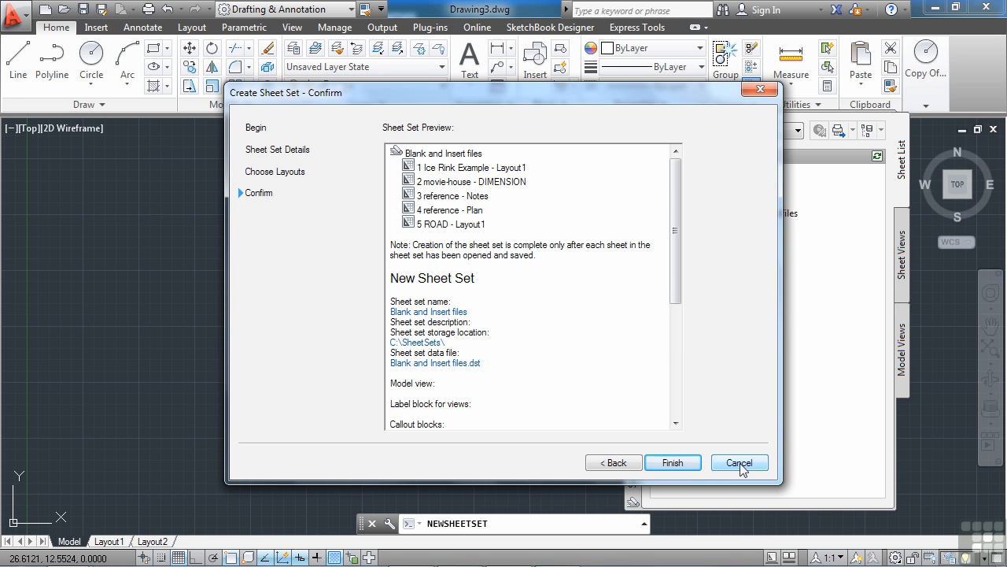
Finish the wizard and select 'Blank and Insert files' in the Sheet Set Manager
{"action": "left_click", "coordinate": [673, 462]}
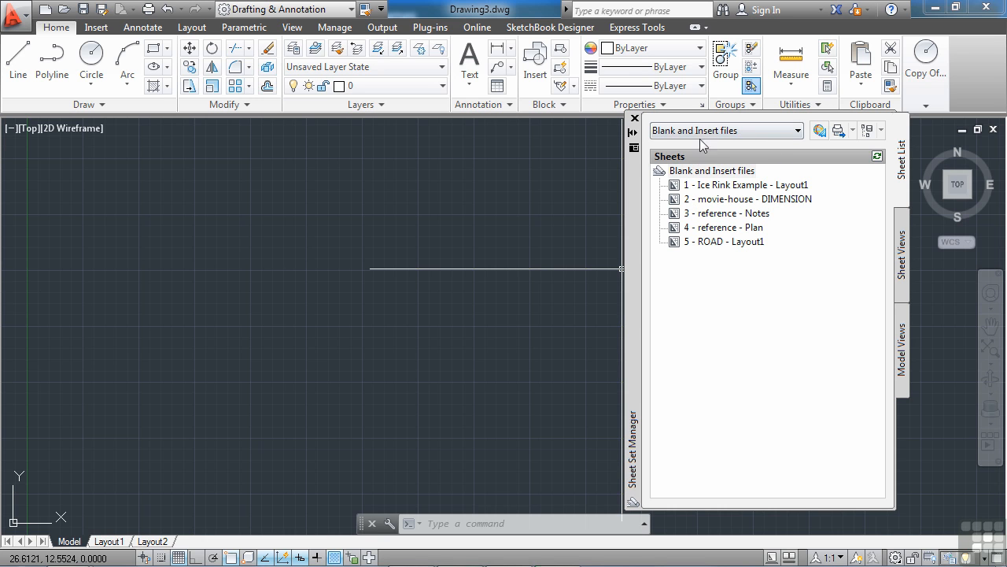
{"action": "mouse_move", "coordinate": [712, 171]}
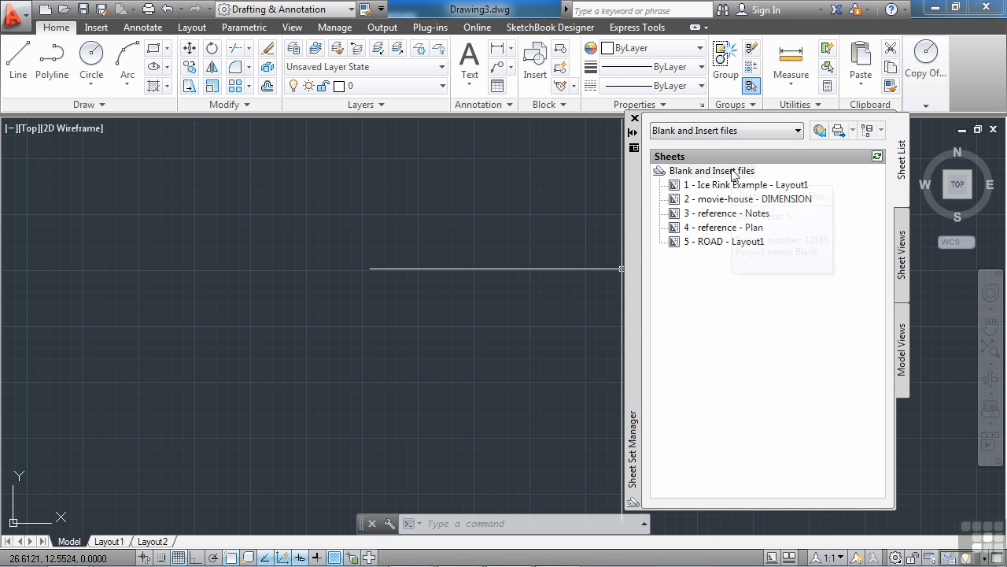
{"action": "left_click", "coordinate": [712, 171]}
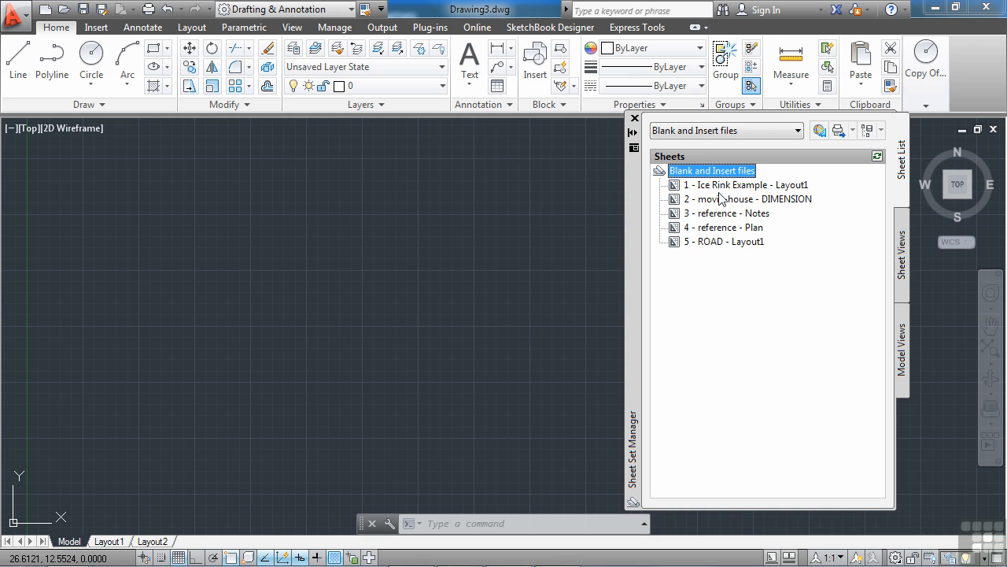
{"action": "mouse_move", "coordinate": [747, 184]}
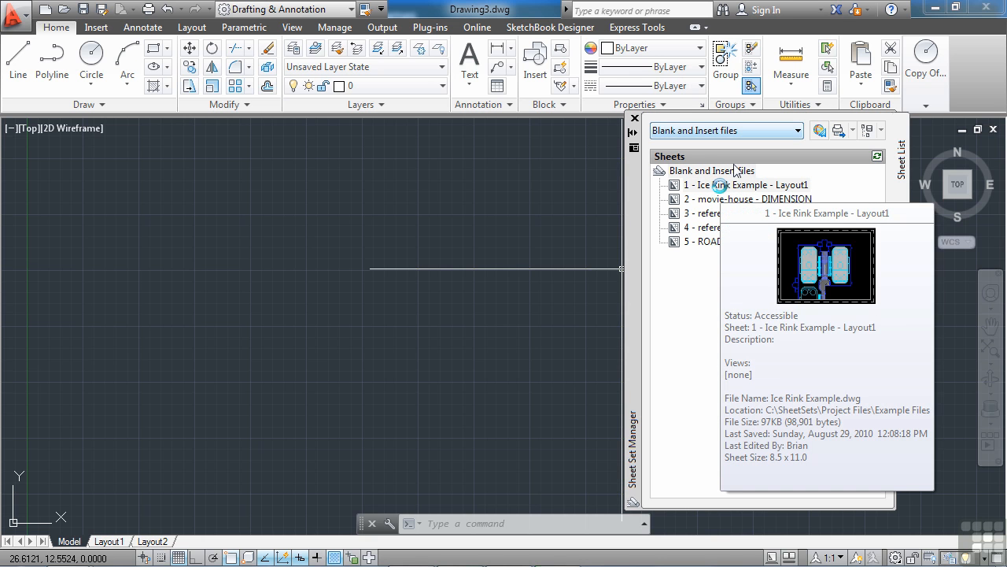
Open the sheet '1 - Ice Rink Example - Layout1' from the Sheet Set Manager
{"action": "double_click", "coordinate": [747, 184]}
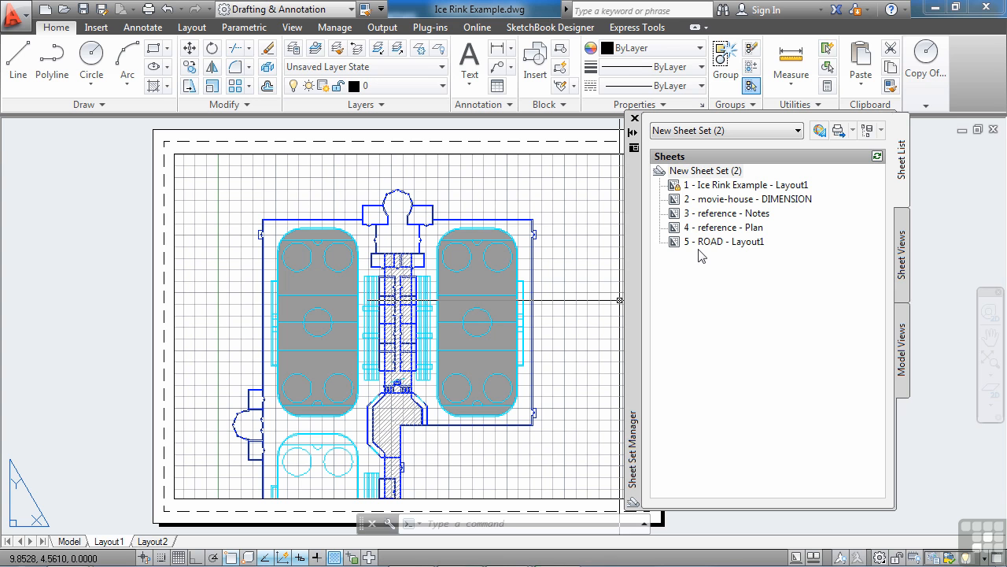
{"action": "mouse_move", "coordinate": [726, 242]}
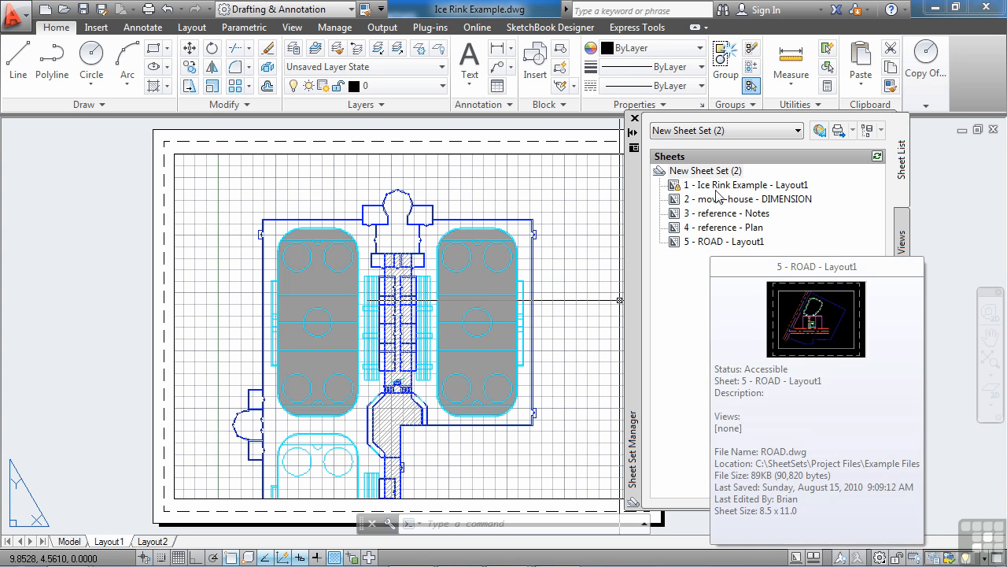